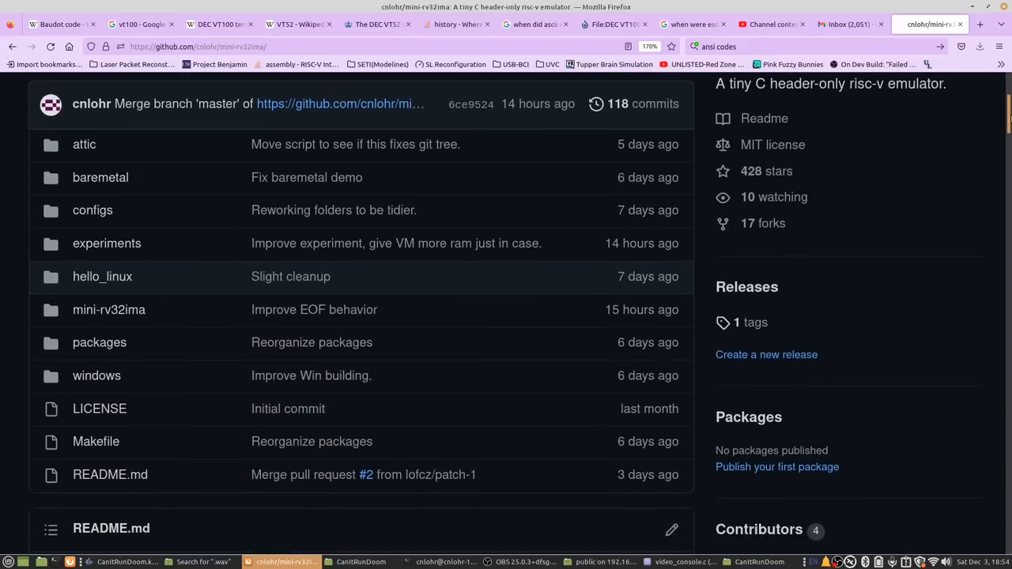
- Scroll the mini-rv32ima file list on the way to the embeddedDOOM repository page
scroll("down", 3)
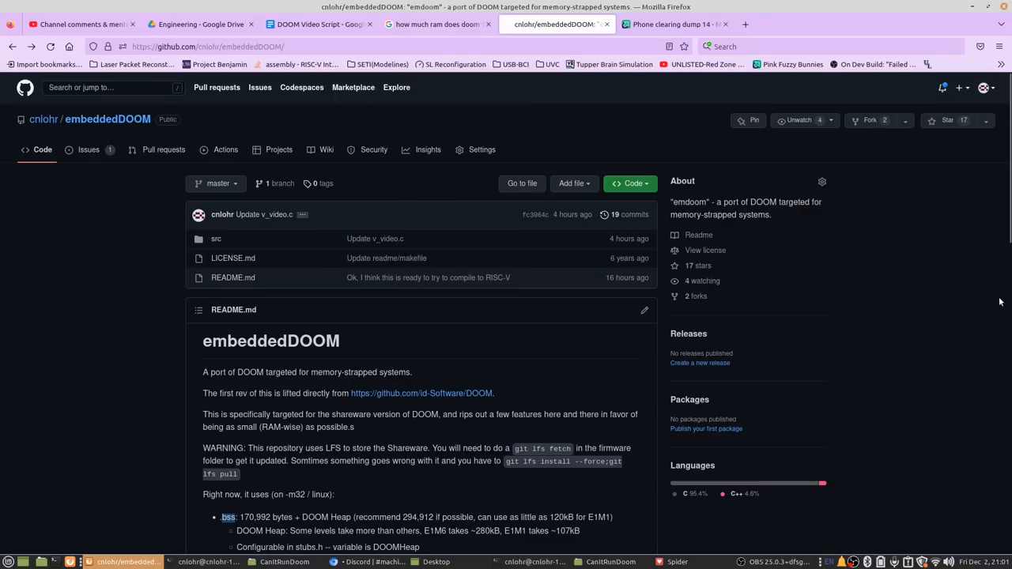
mouse_move(1001, 178)
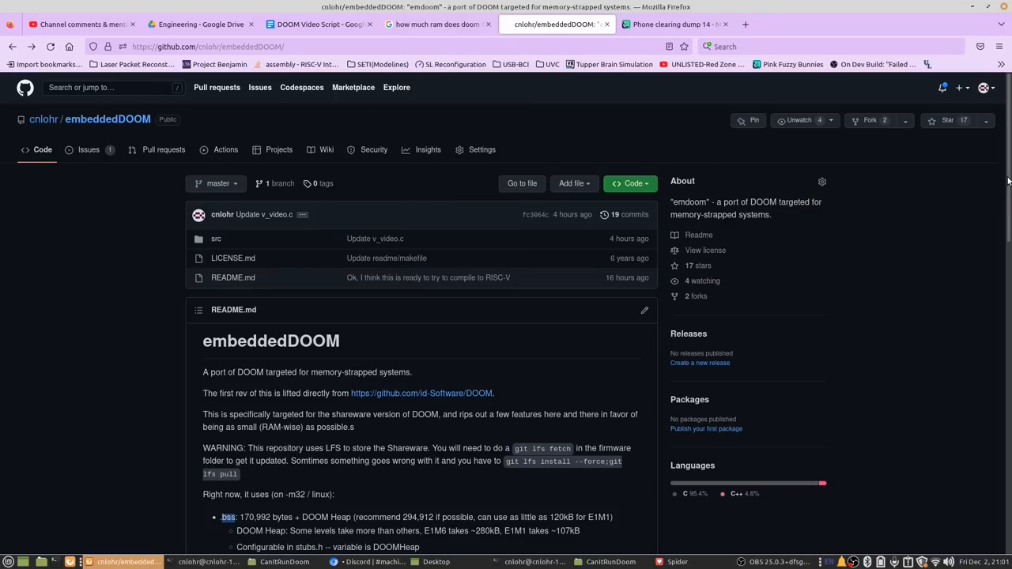
- Scroll the embeddedDOOM README to its RAM breakdown and highlight the .bss 170,992 bytes figure
scroll("down", 3)
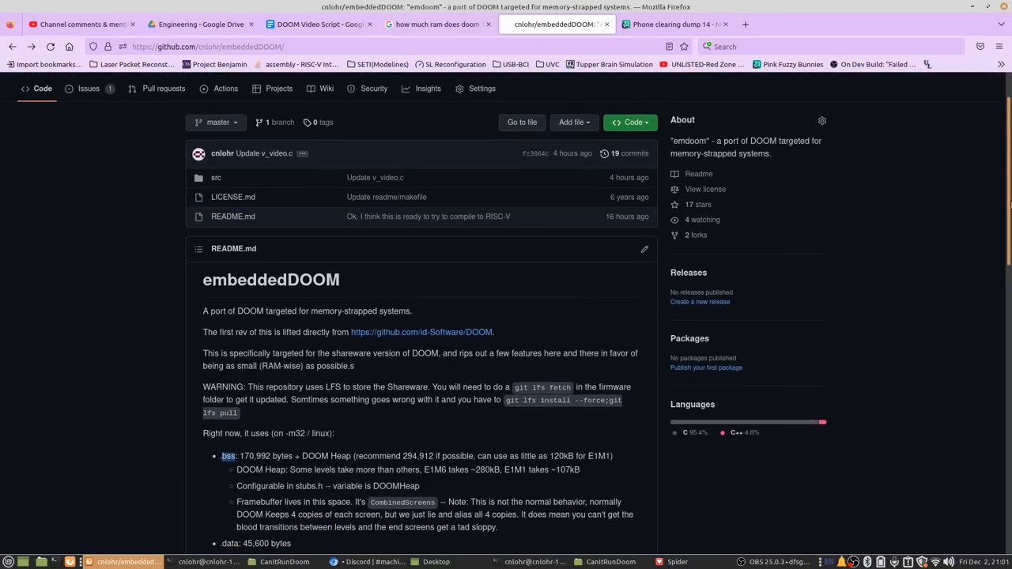
scroll("down", 3)
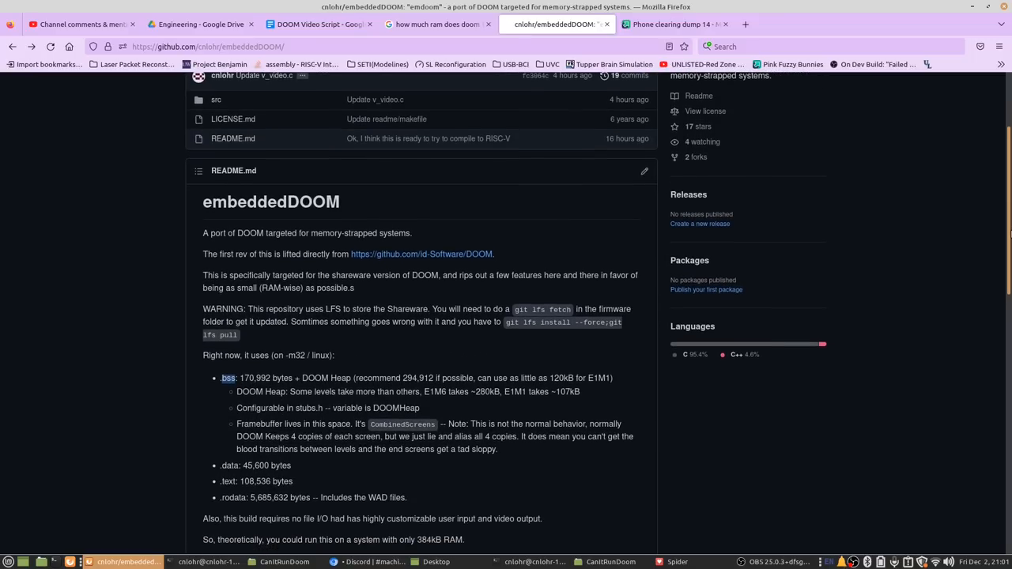
scroll("down", 3)
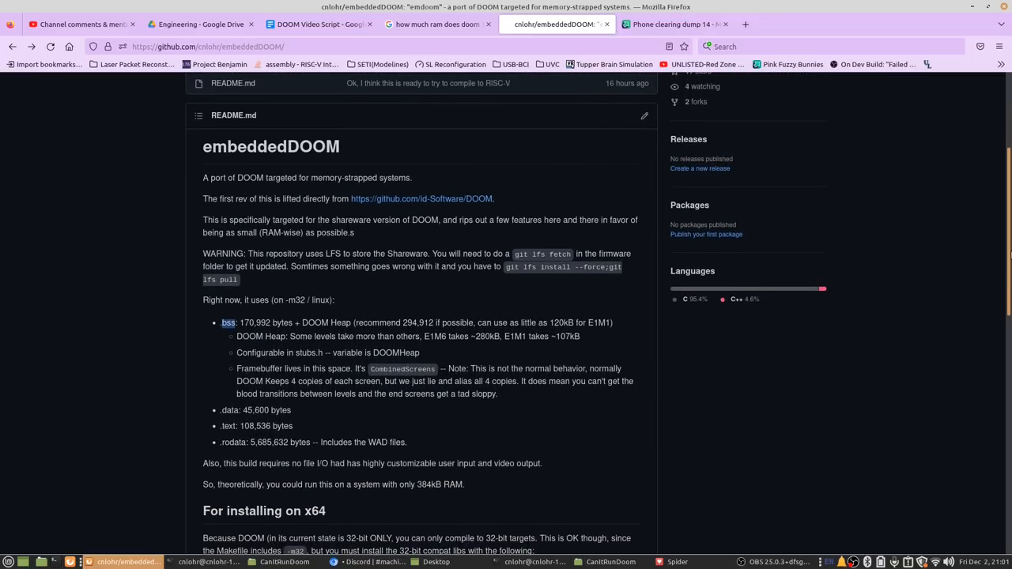
scroll("down", 3)
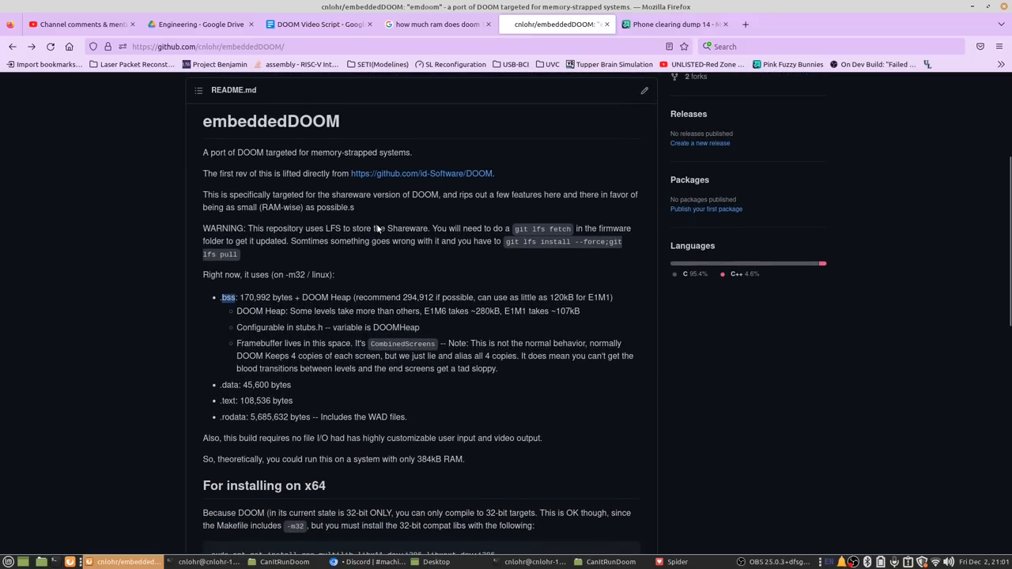
double_click(253, 297)
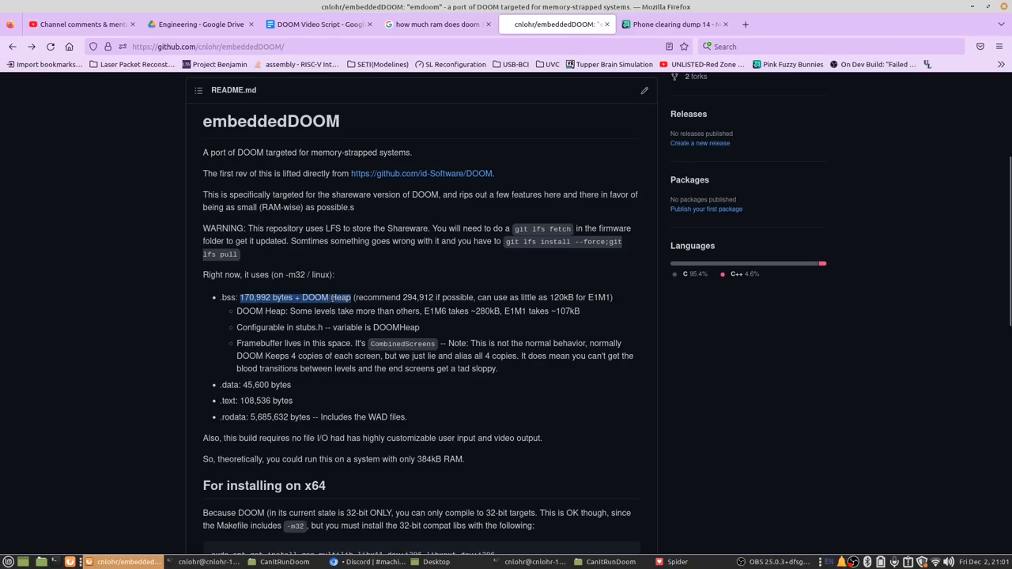
left_click(195, 562)
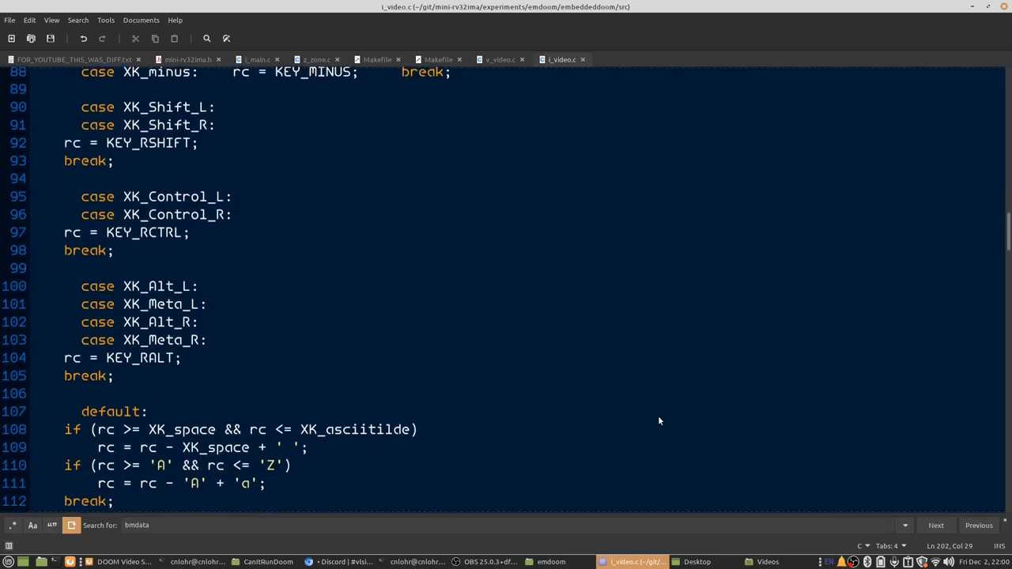
- Scroll through i_video.c's key-mapping and graphics code toward video_console.c's ReadKBByte function
scroll("down", 3)
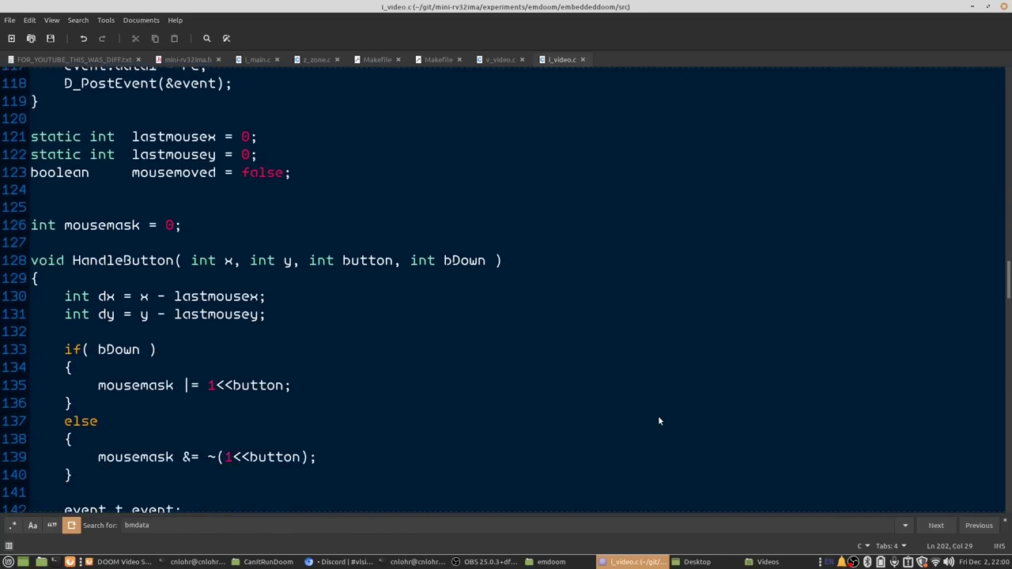
scroll("down", 3)
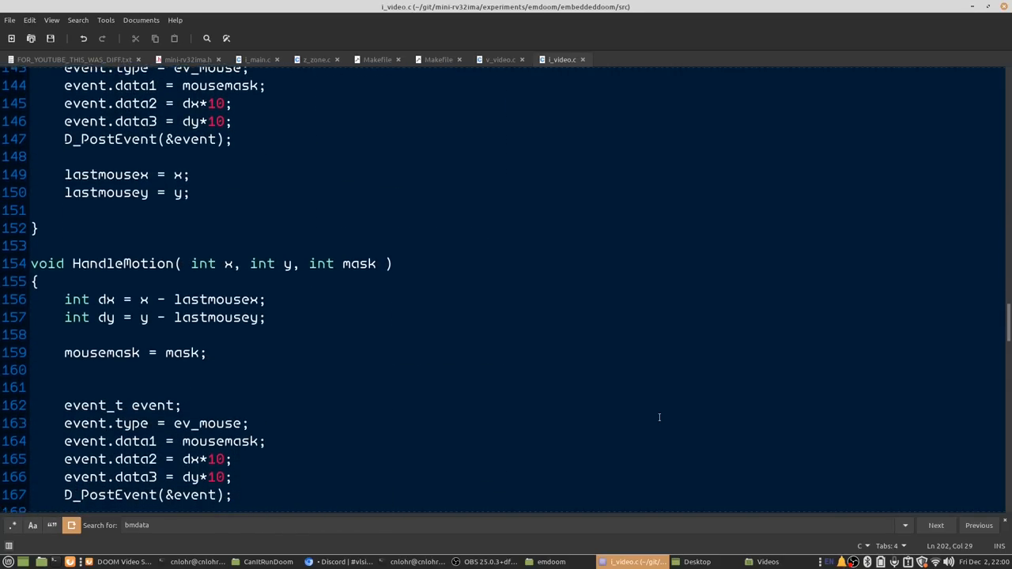
scroll("down", 3)
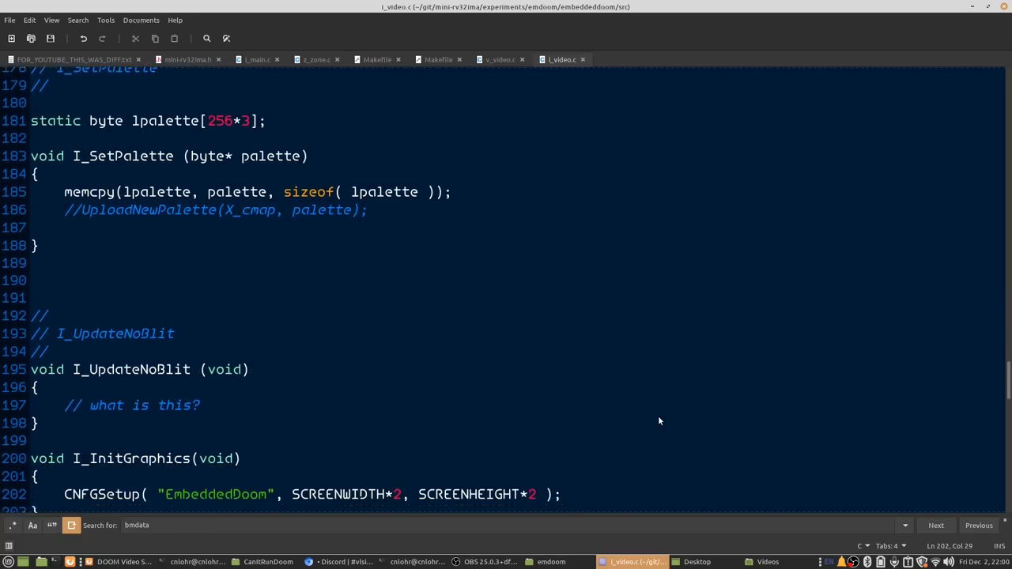
scroll("down", 3)
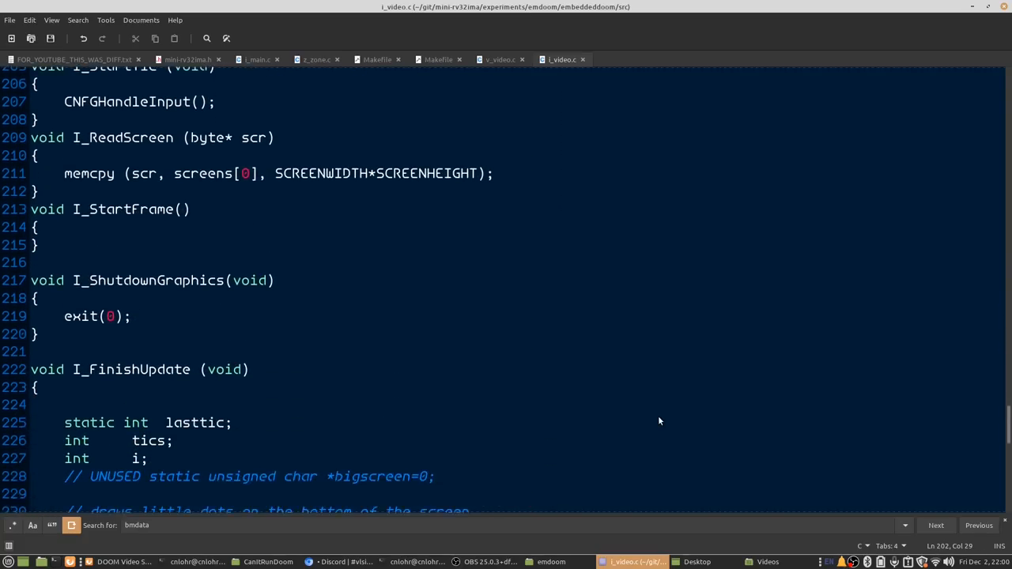
scroll("down", 3)
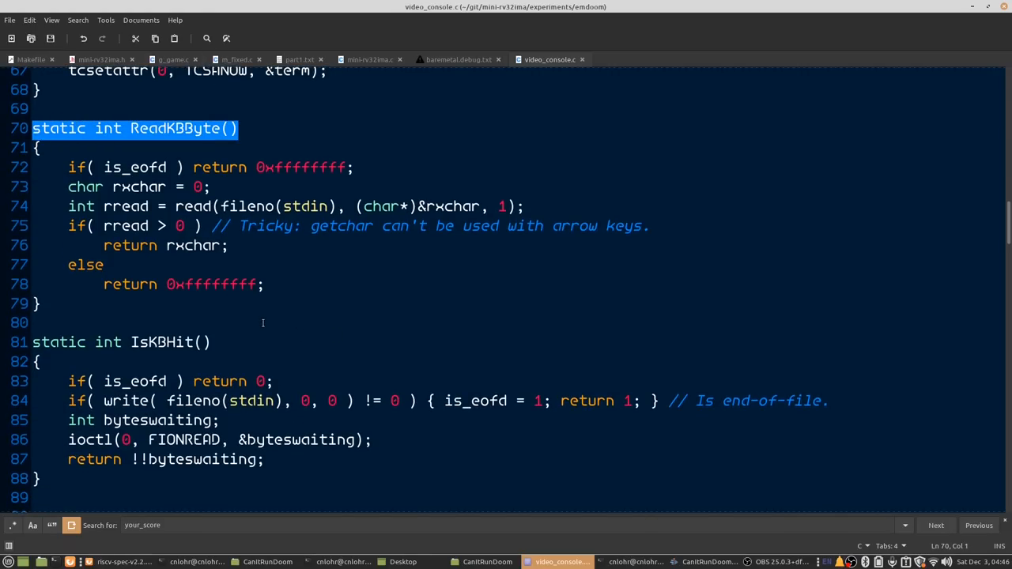
scroll("down", 3)
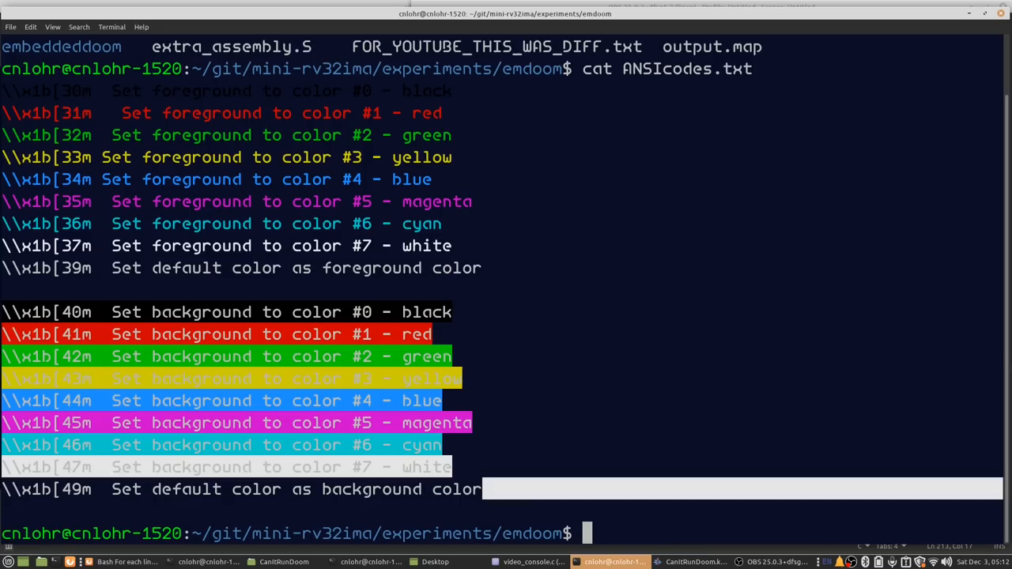
mouse_move(693, 374)
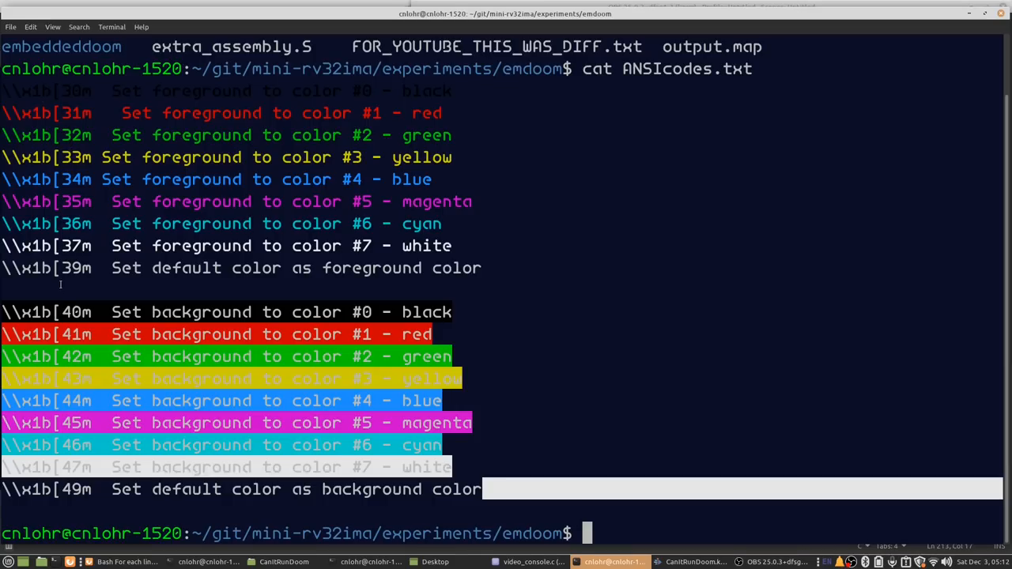
- Bring up the terminal listing ANSIcodes.txt's foreground and background colour escape codes
left_click(532, 562)
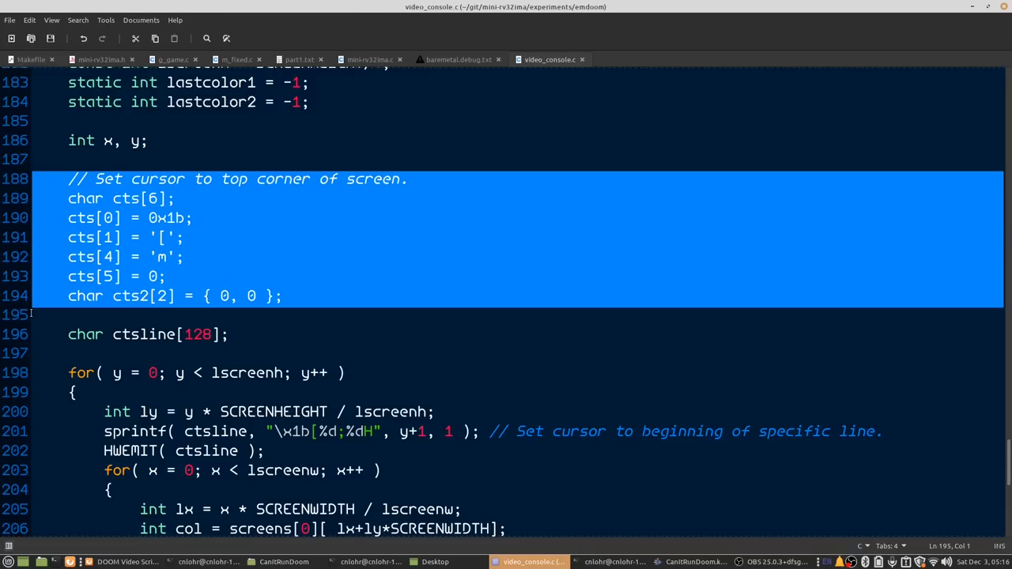
- Clear the escape-sequence highlight in video_console.c and scroll through the lscreenh colour loop
left_click(40, 315)
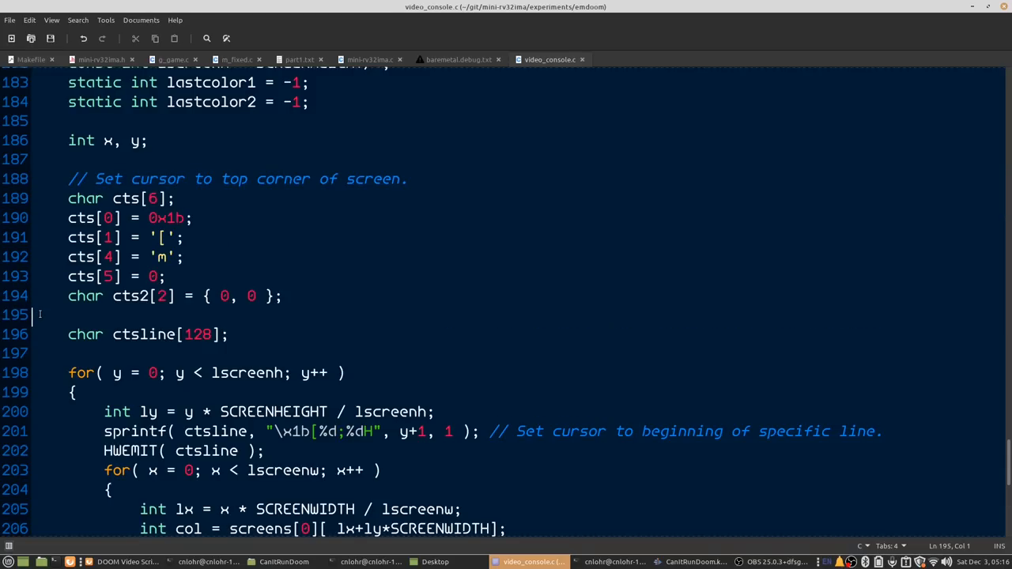
scroll("down", 3)
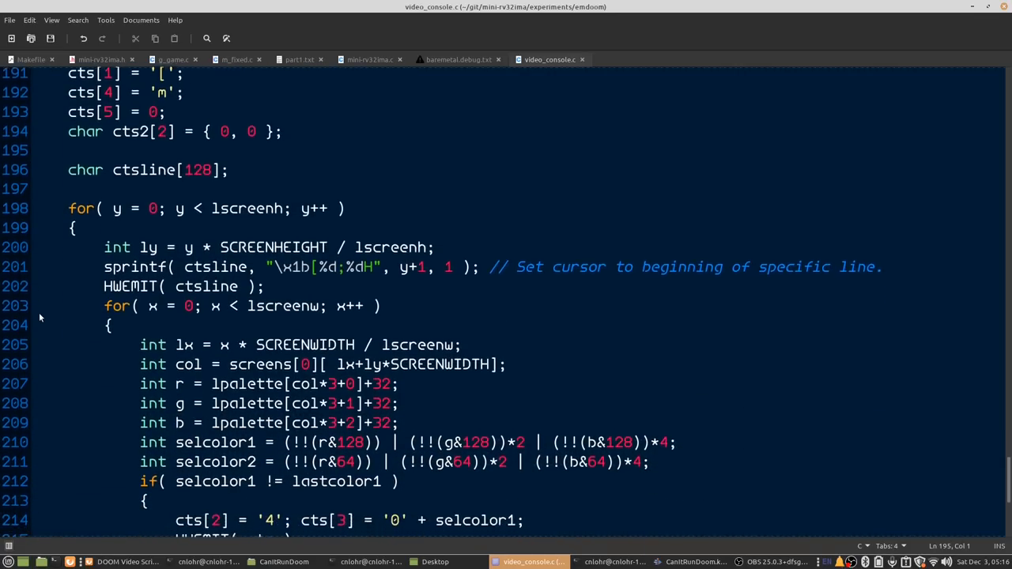
scroll("down", 3)
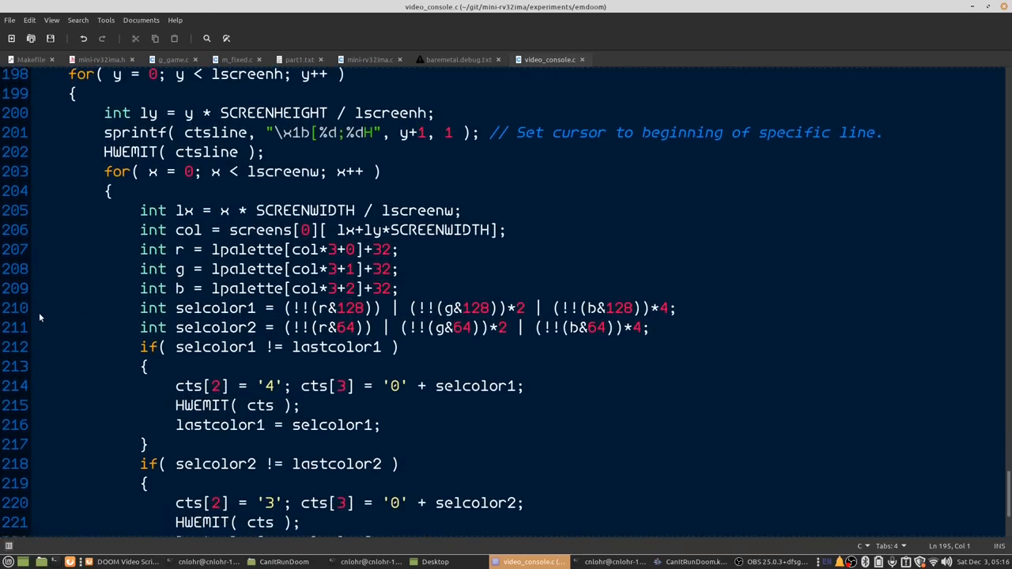
scroll("down", 3)
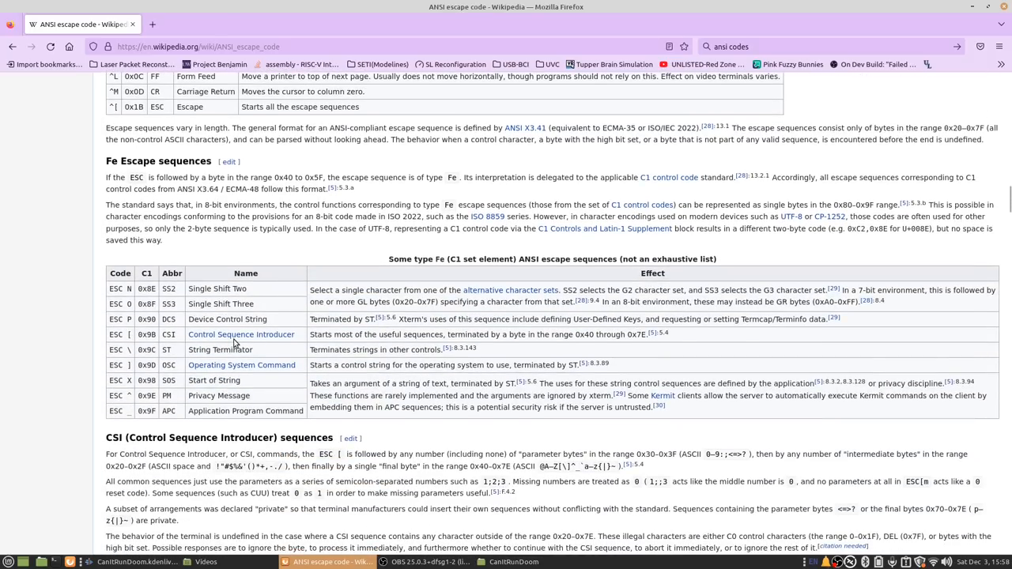
- Scroll the Wikipedia ANSI escape code article down to the SGR parameters table
scroll("down", 3)
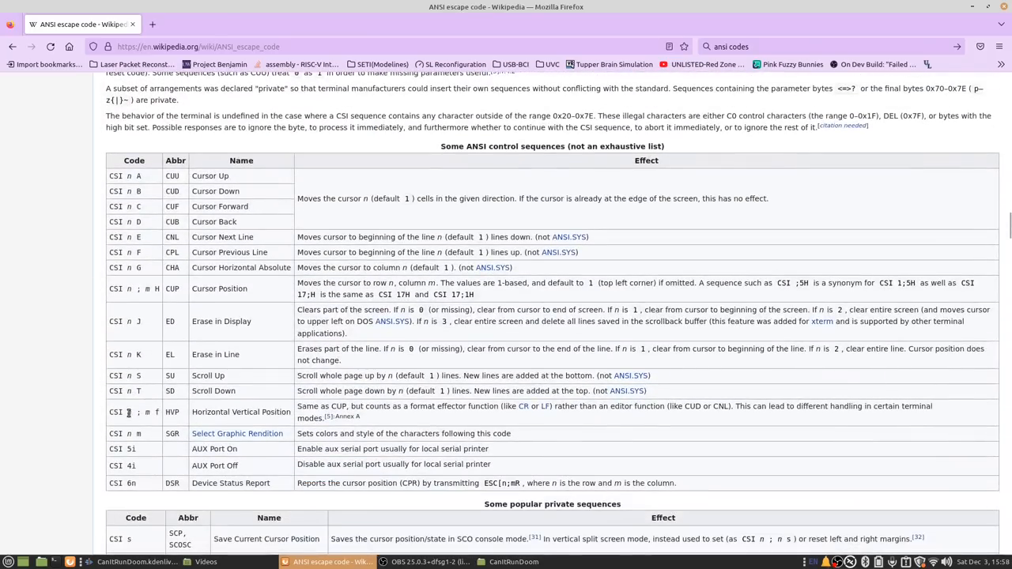
mouse_move(165, 252)
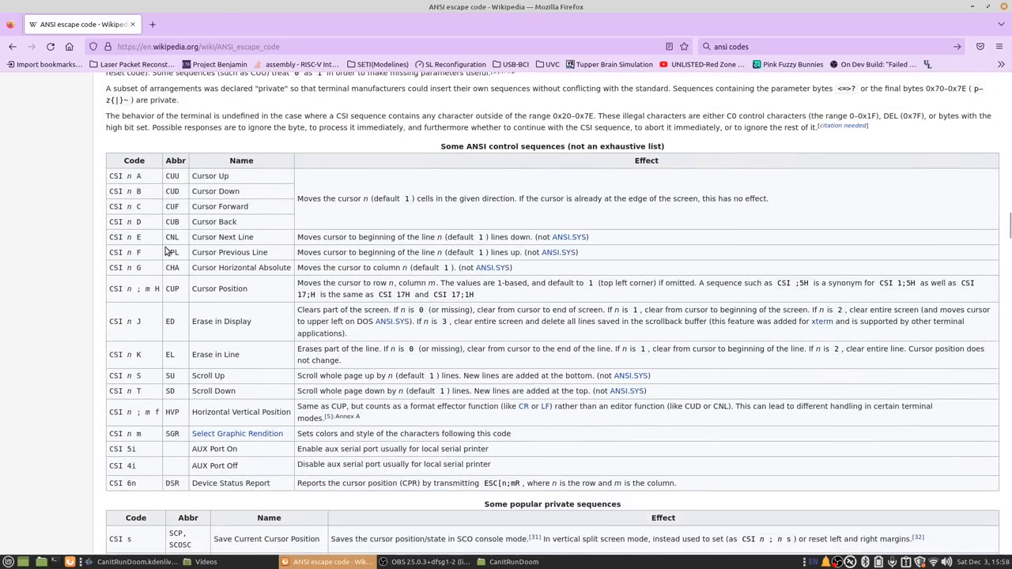
scroll("down", 3)
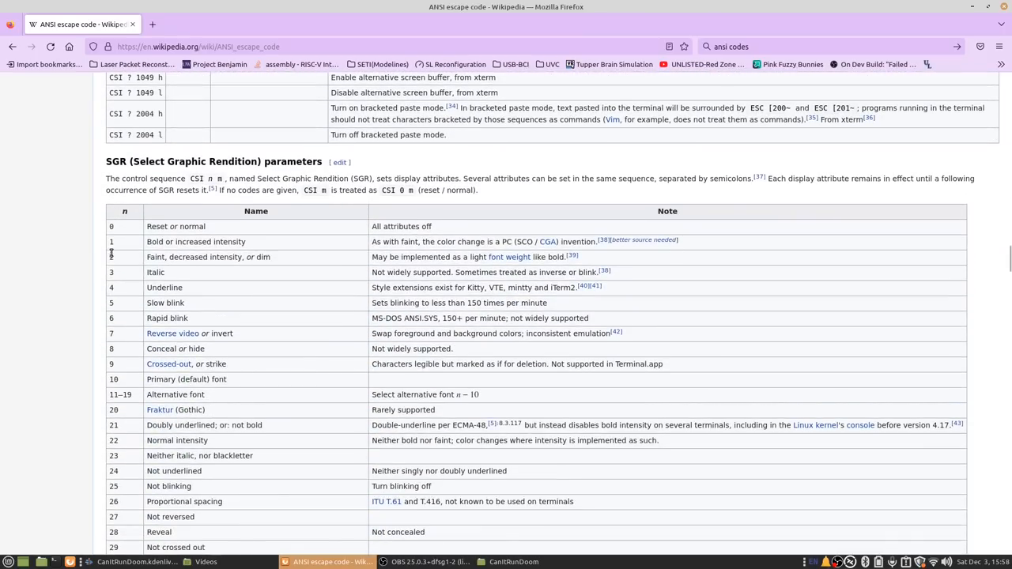
scroll("down", 3)
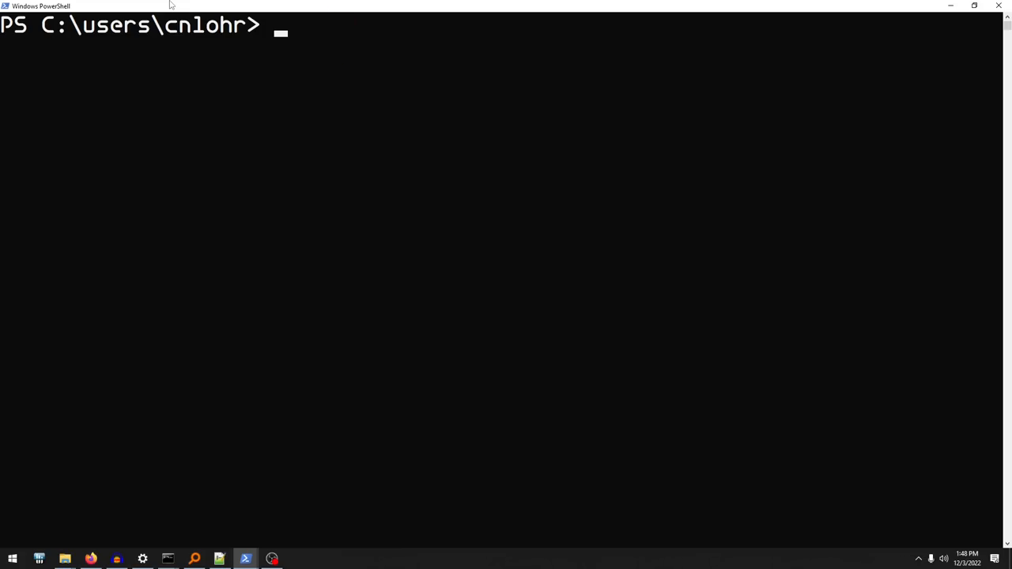
- Print escape.py, the red-background ANSI demo, with 'type escape.py' in PowerShell
type("type es")
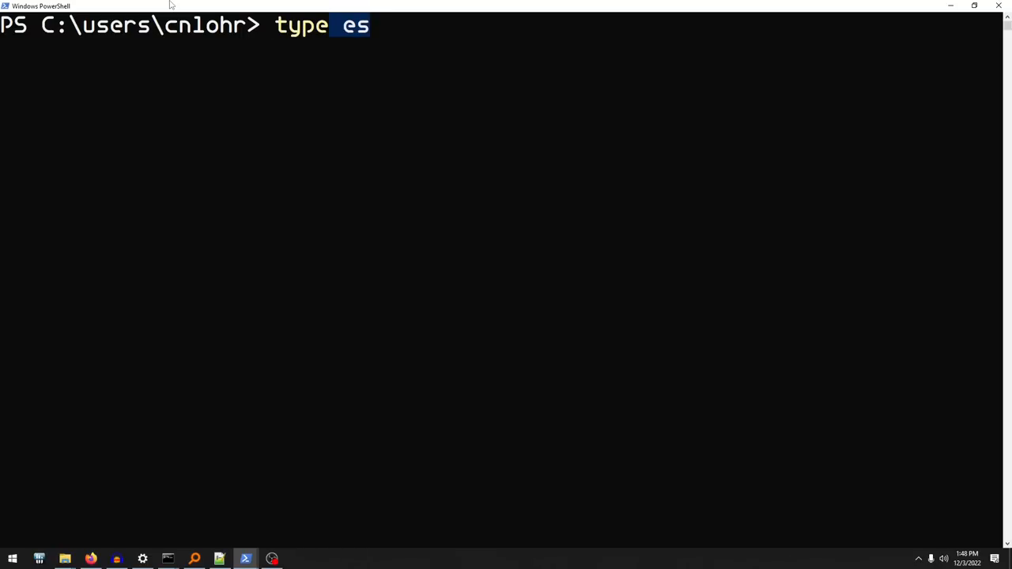
key("Return")
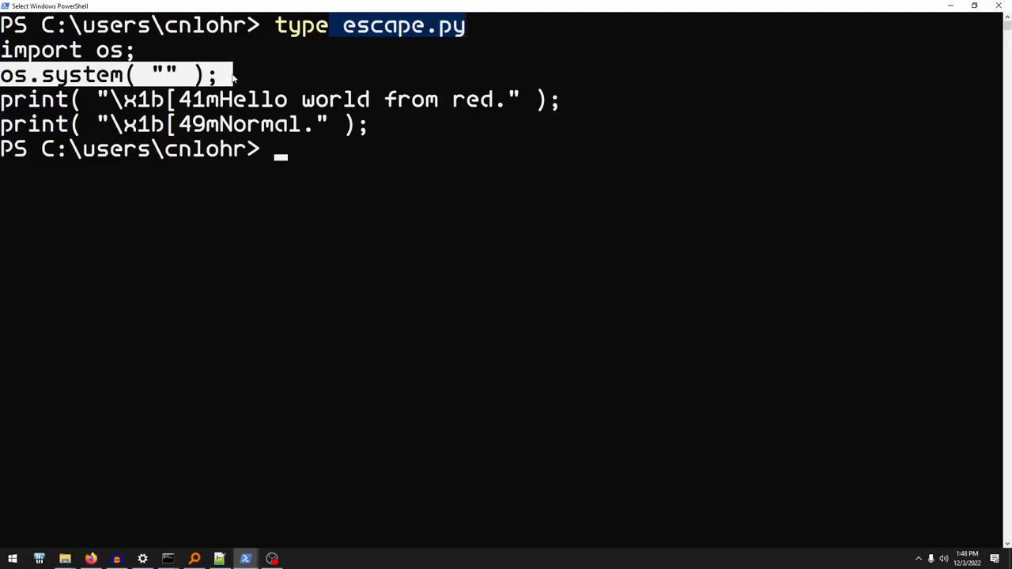
type("py")
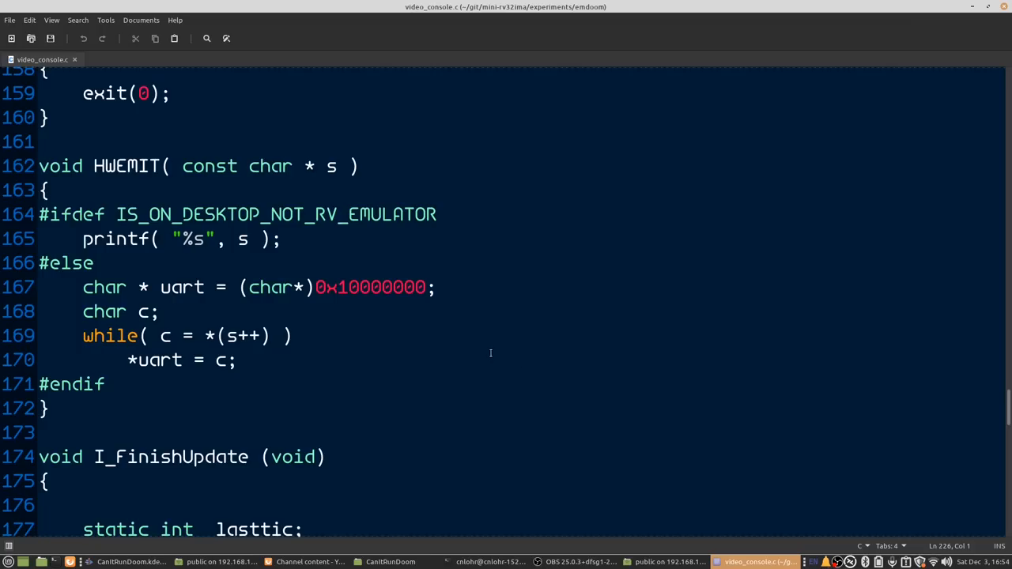
left_click_drag(45, 190, 280, 239)
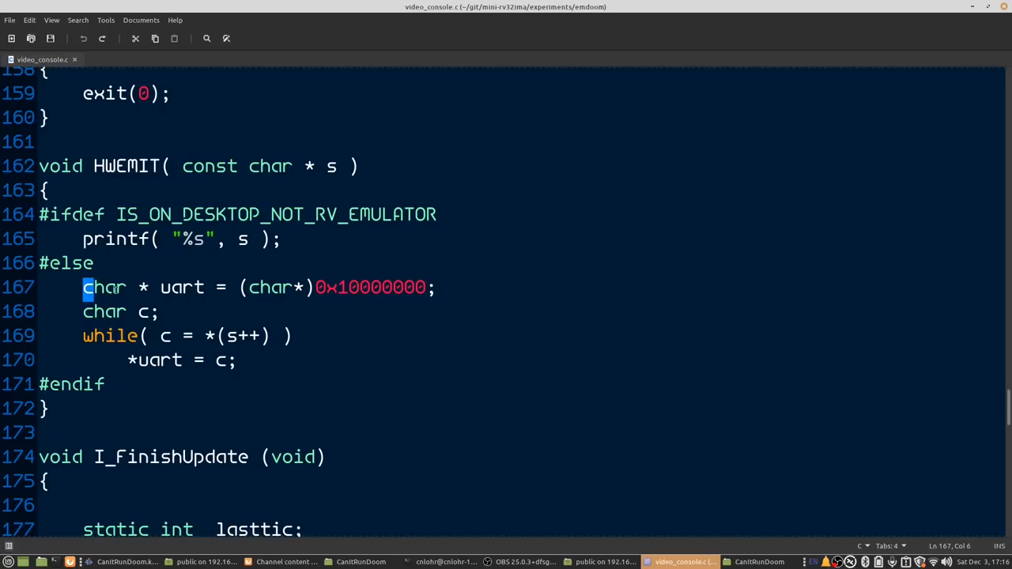
left_click_drag(83, 287, 425, 287)
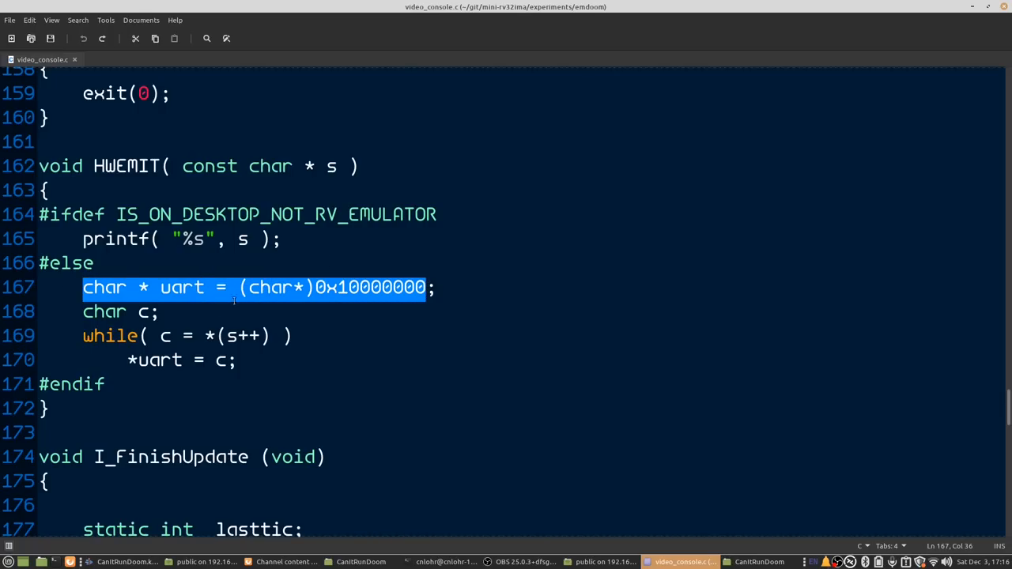
left_click(237, 359)
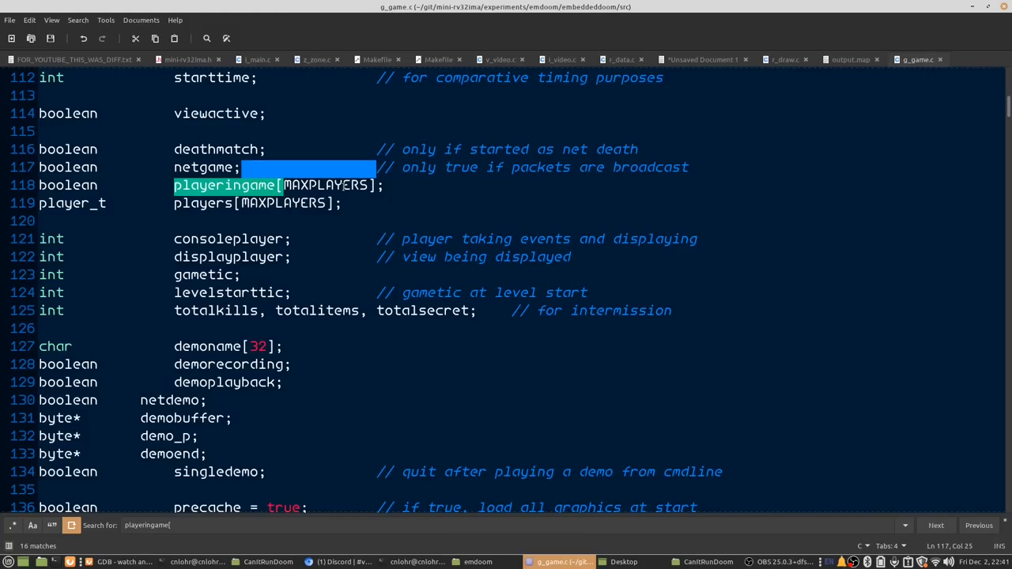
- Replace the hardcoded 4 in 'mthing->type > 4' on line 731 with MAX_PLAYERS
left_click(935, 525)
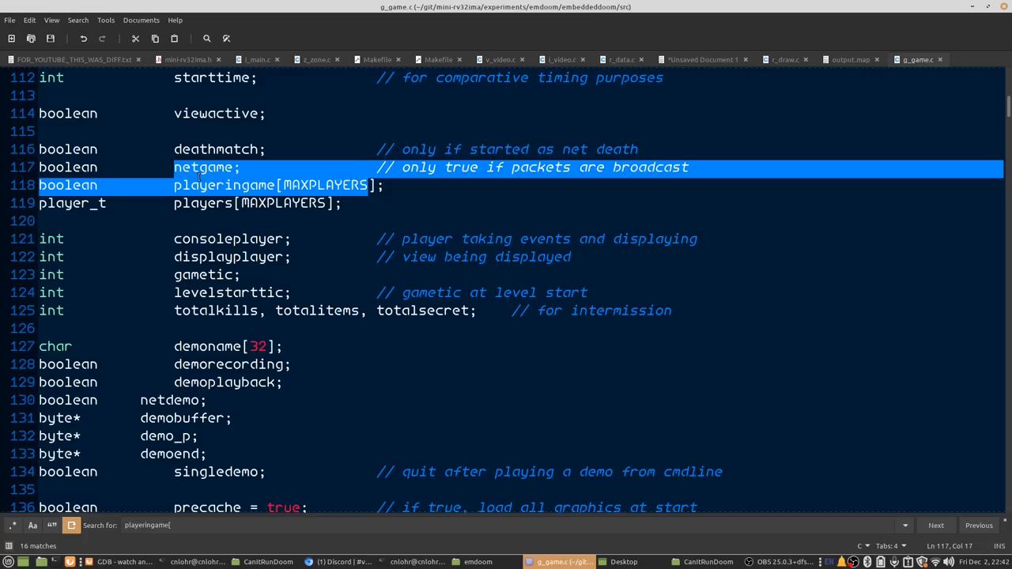
left_click(936, 525)
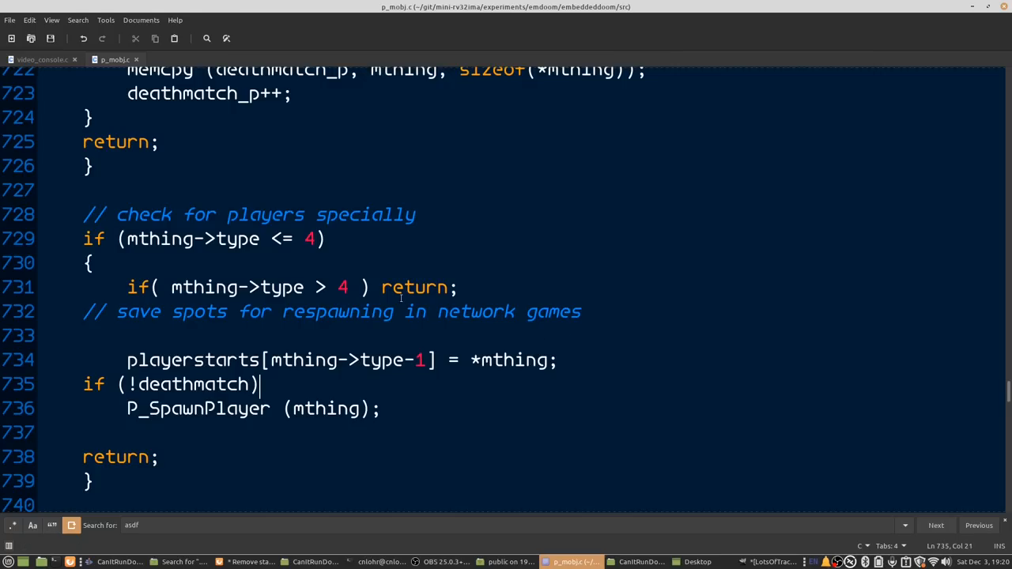
type("MAX_PLAYERS")
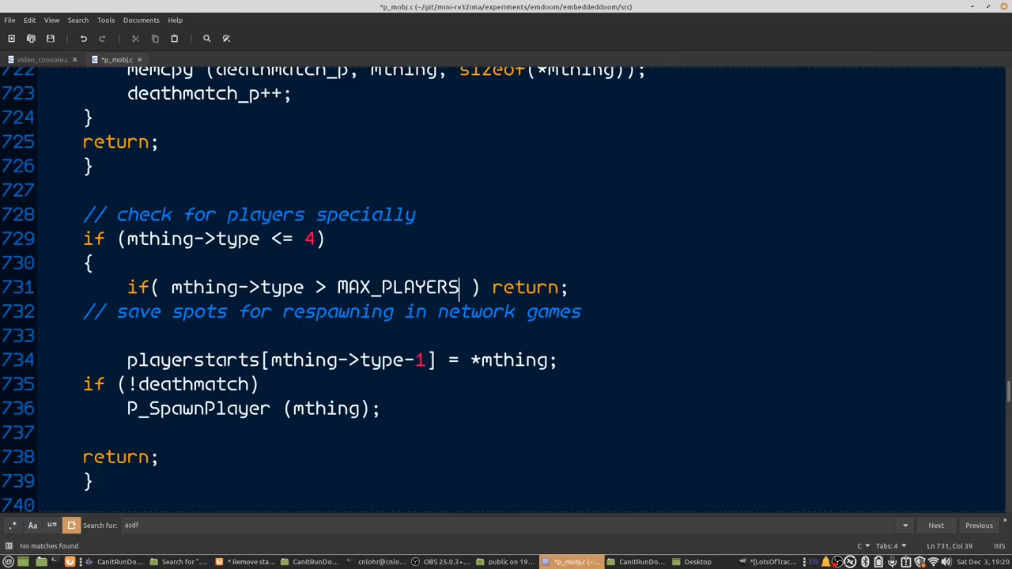
mouse_move(529, 372)
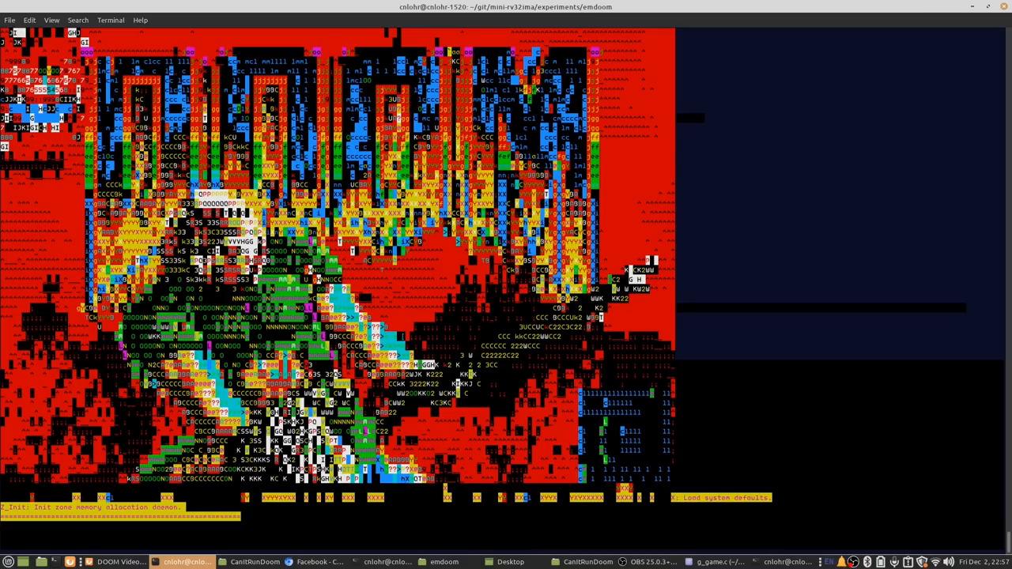
- Launch the emulator and view DOOM's title screen as garbled ANSI-coloured characters
key("Return")
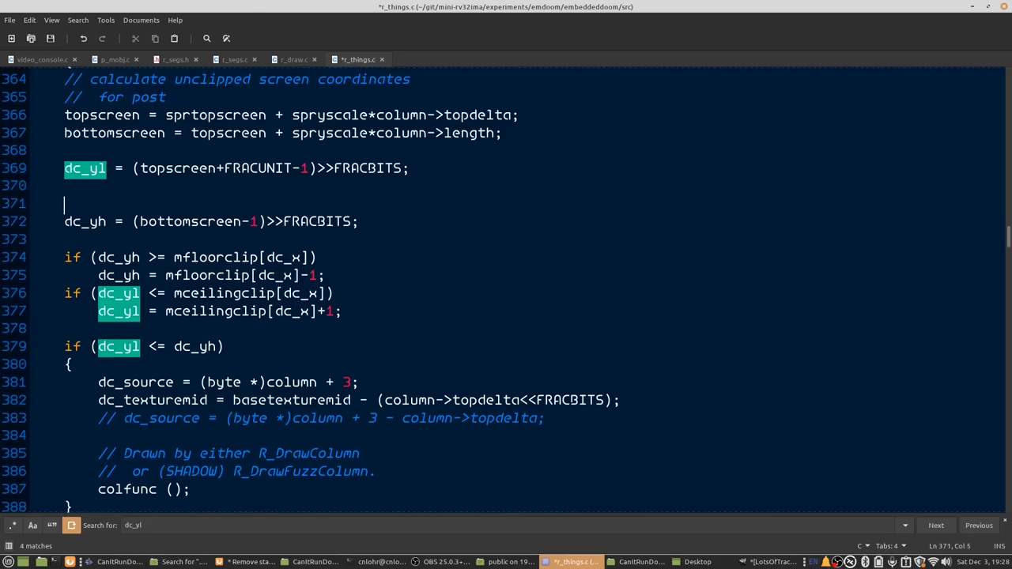
- Type a dc_yl printf on line 371 of r_things.c and copy it above 'if (dc_yl <= dc_yh)'
type("printf( \"%d\\")
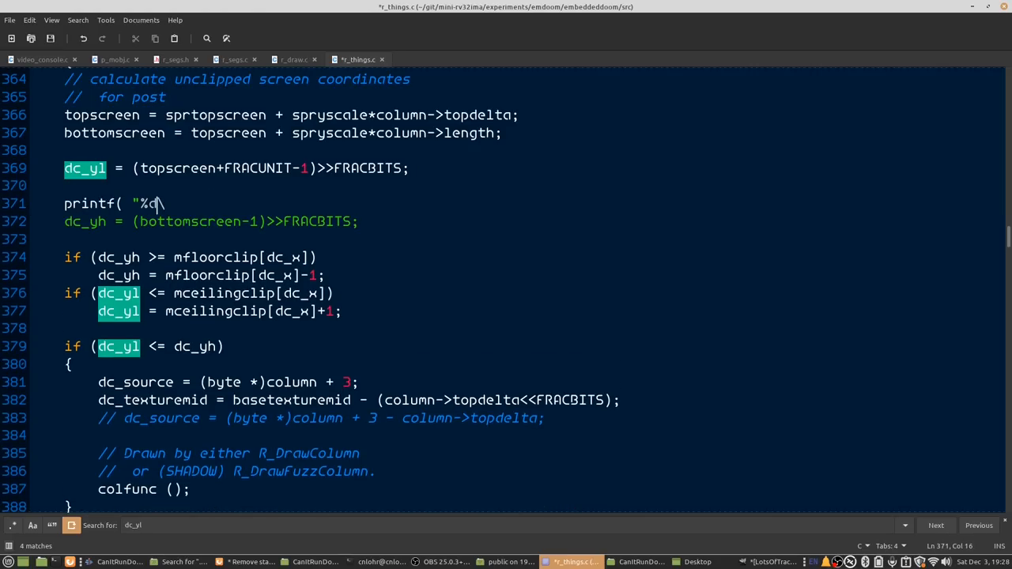
type("dc_yl:")
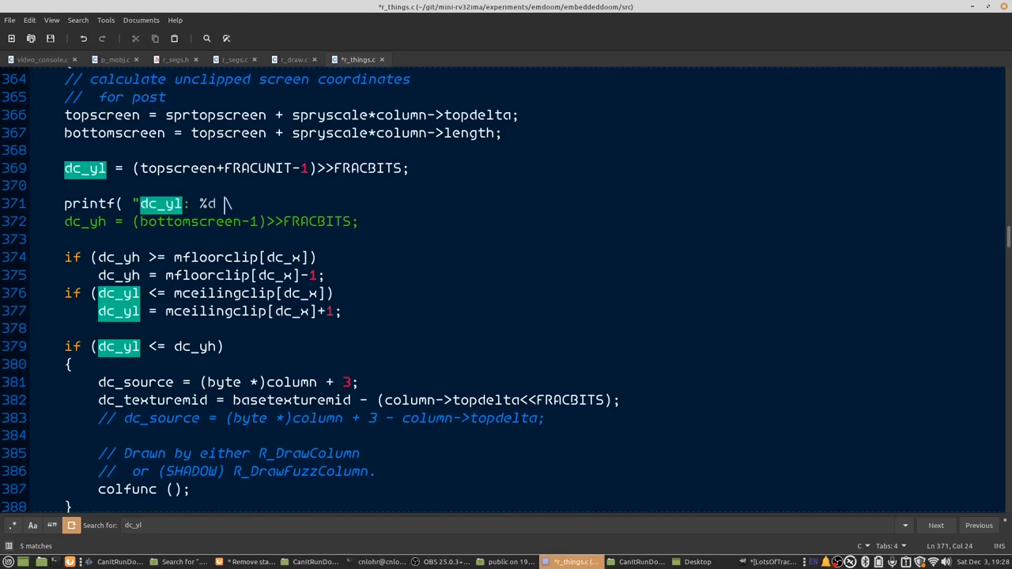
type("(1)\\n\", dc_yl );")
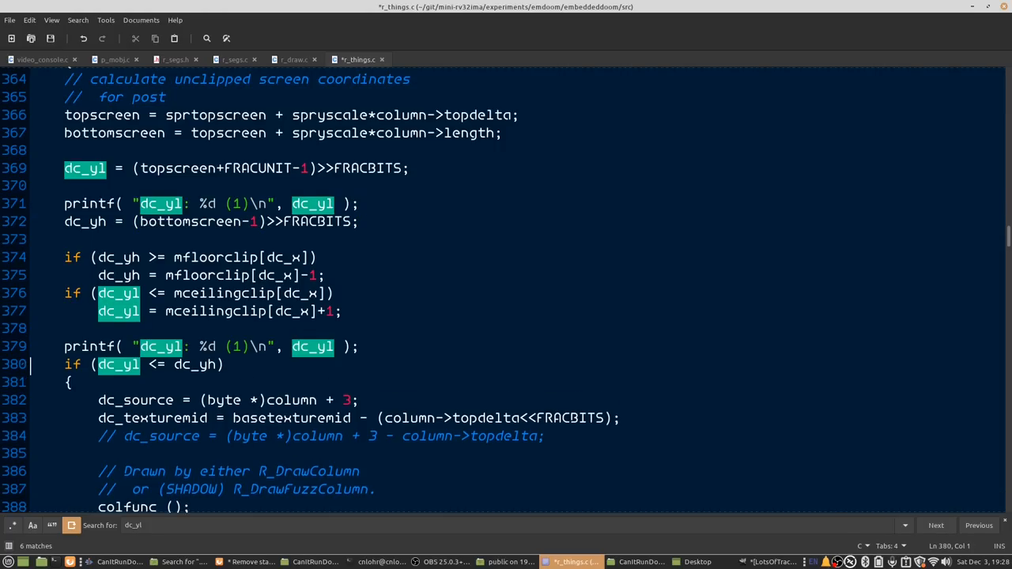
left_click(850, 59)
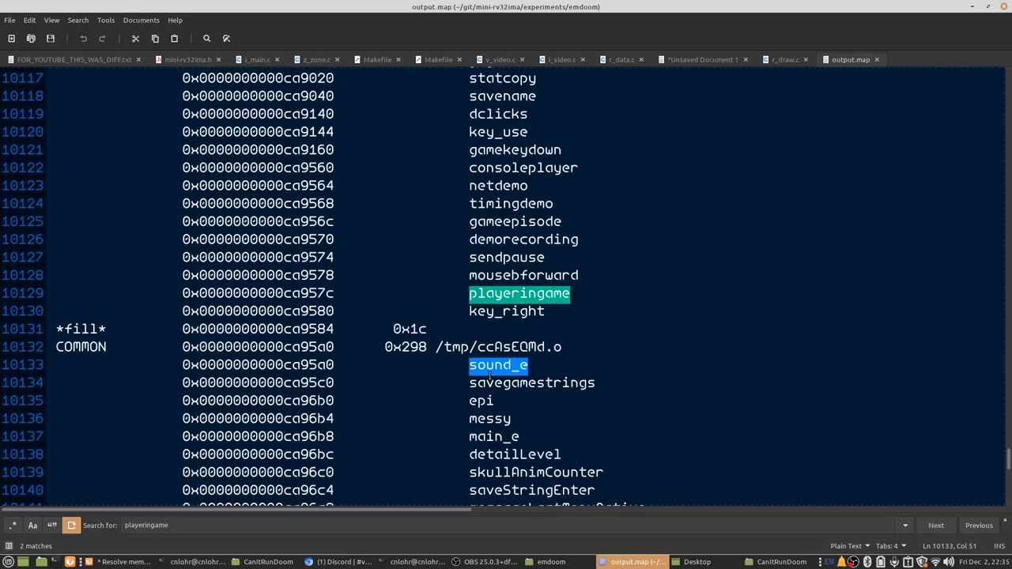
- Leave output.map for the emdoom terminal to grep for playeringame
left_click(935, 525)
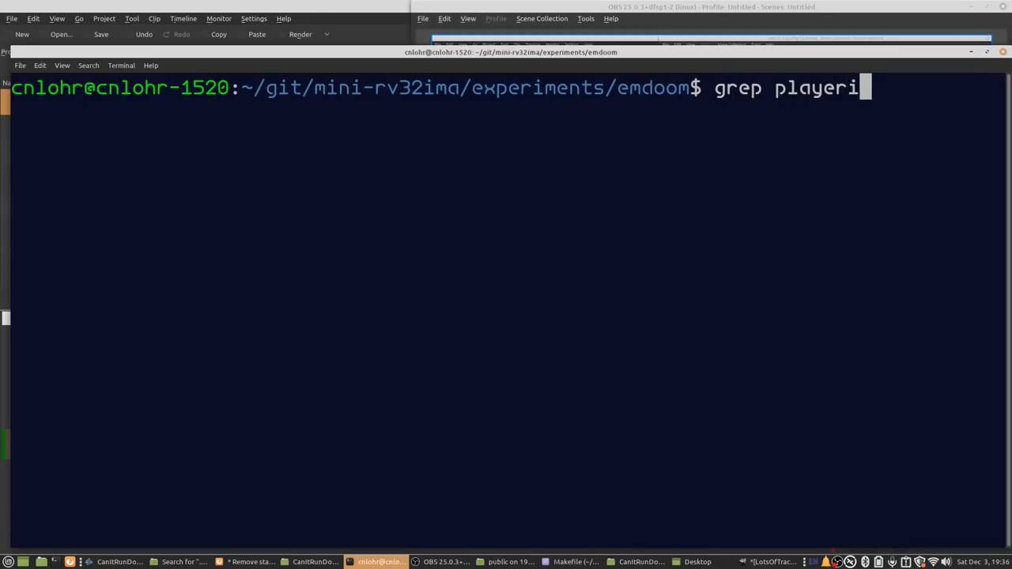
- Rebuild and run emdoom, hitting the R_PrecacheLevel global-buffer-overflow, then reopen output.map
key("Return")
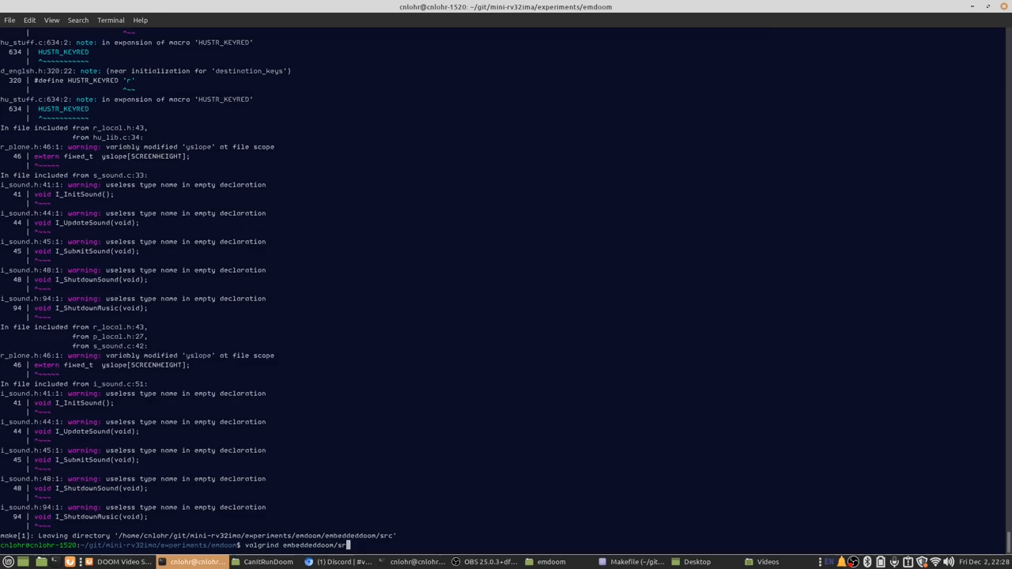
key("Return")
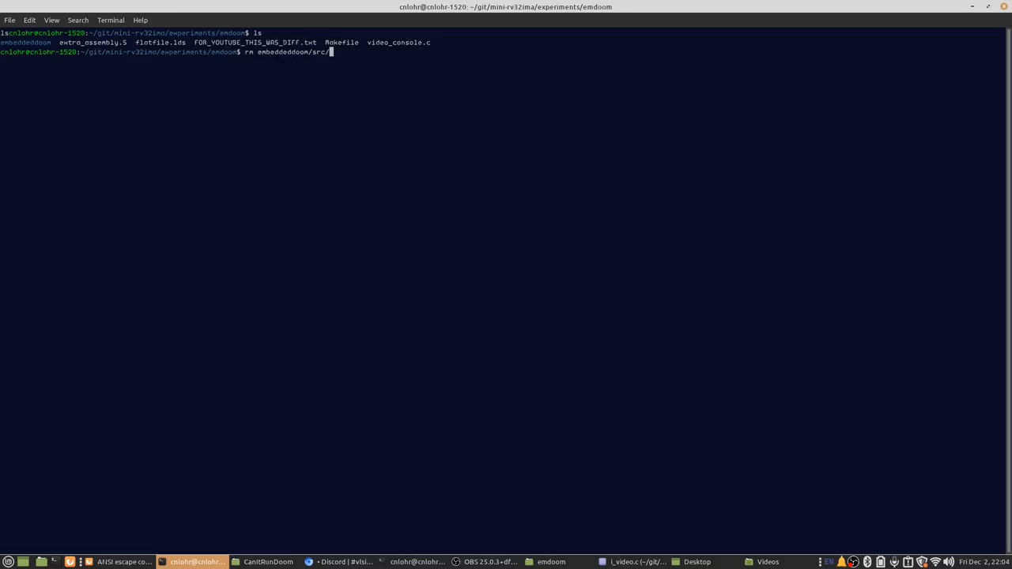
key("Return")
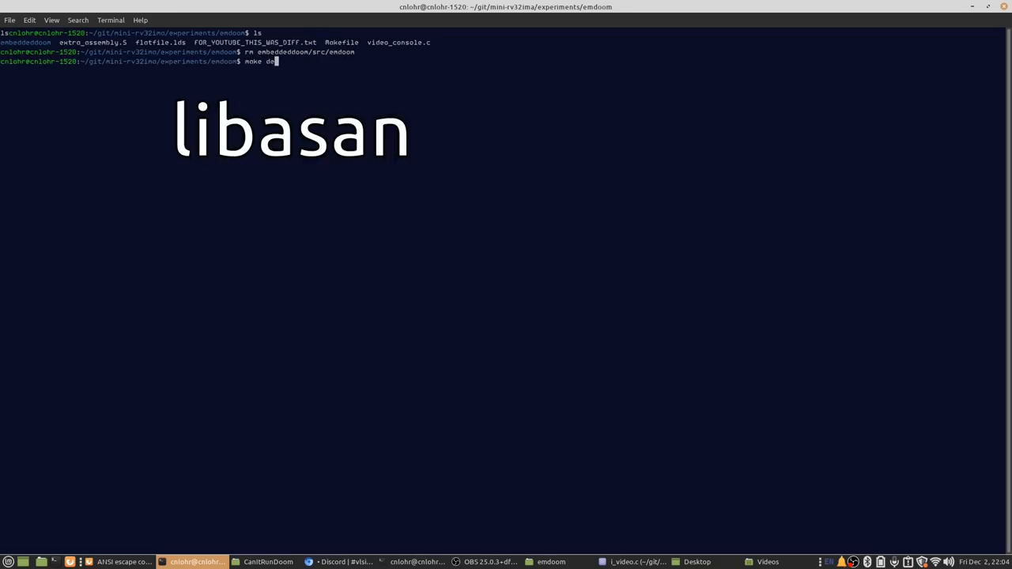
key("Return")
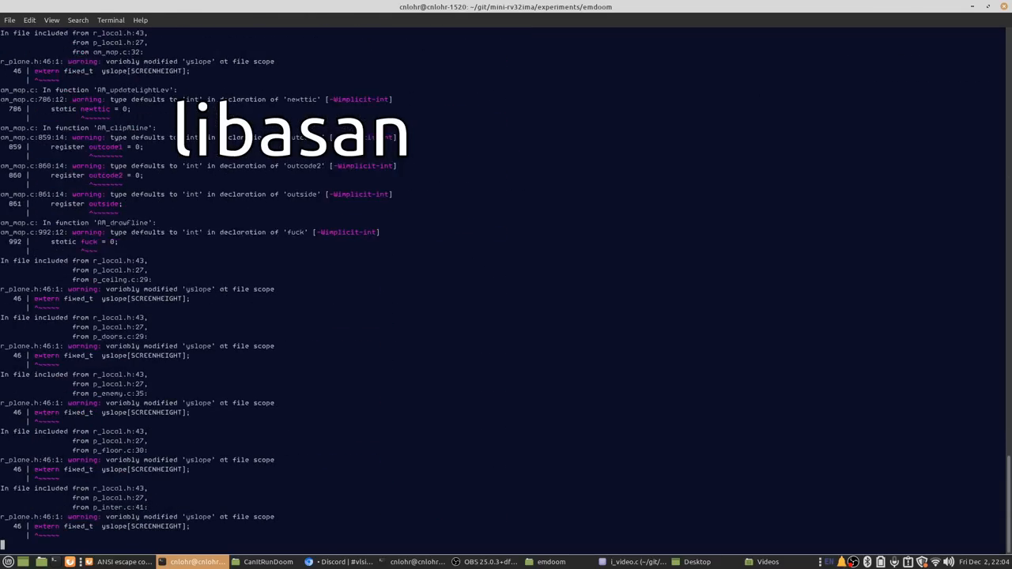
scroll("down", 3)
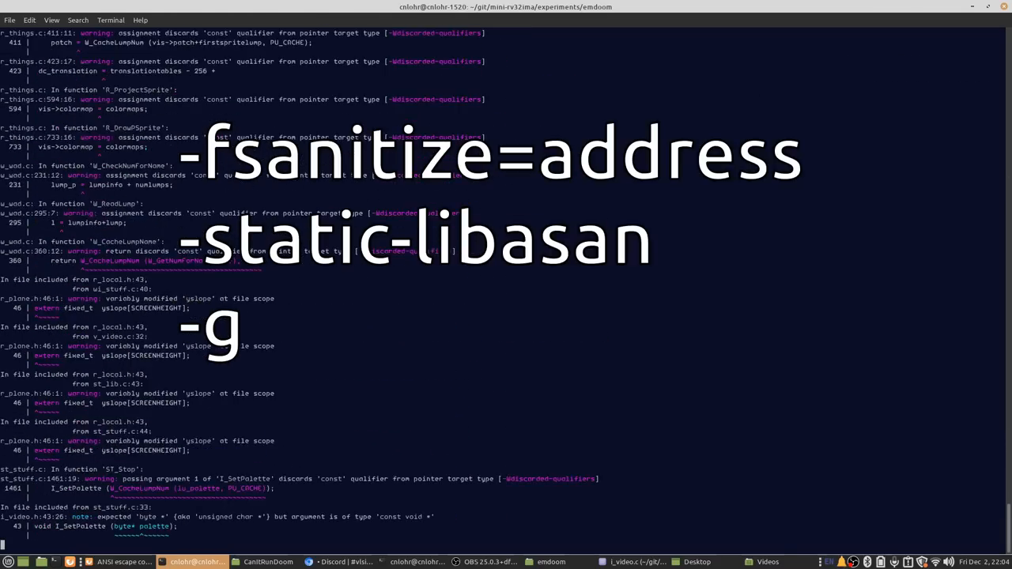
scroll("down", 3)
type("embeddeddoom/")
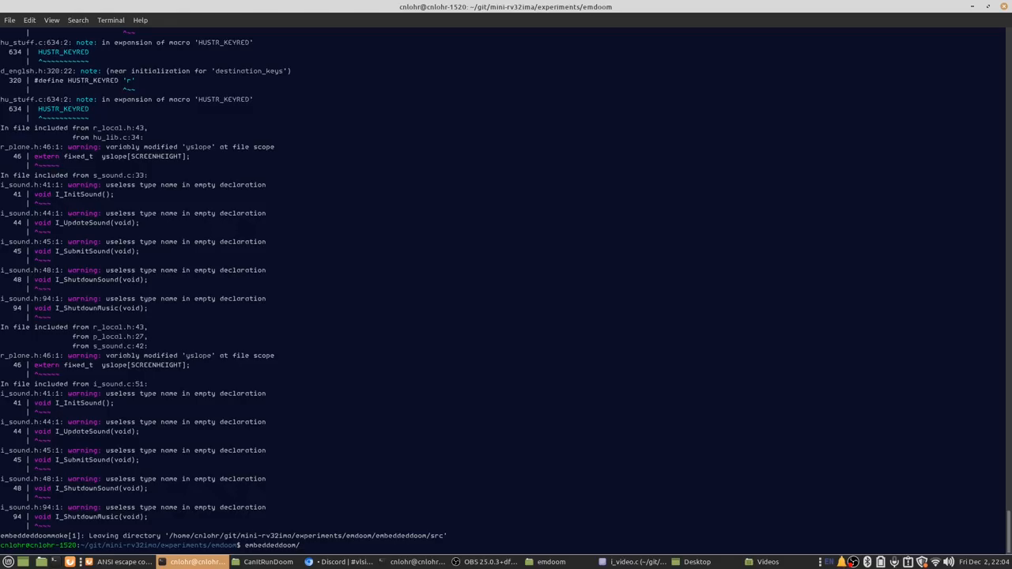
type("src")
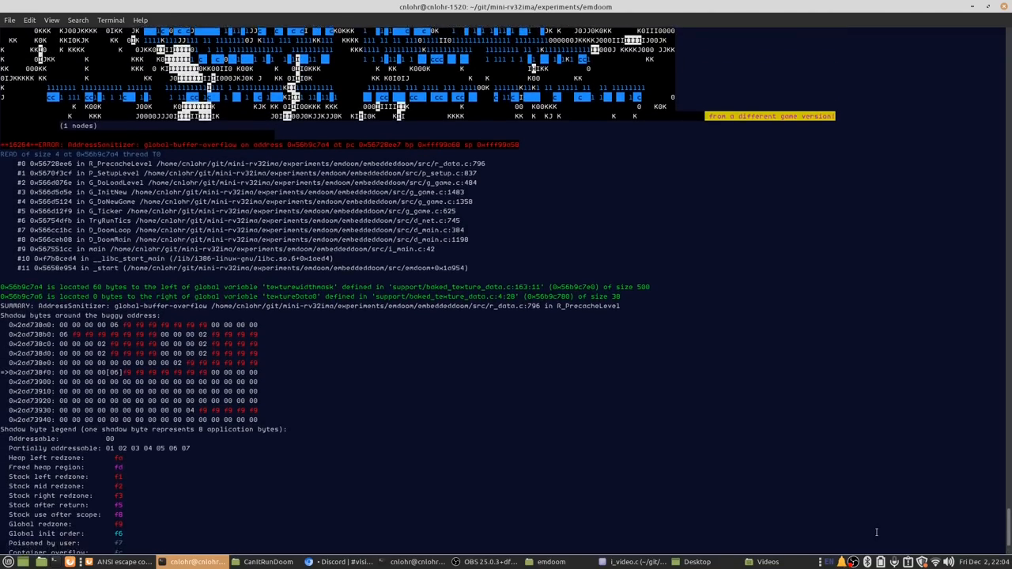
left_click(633, 563)
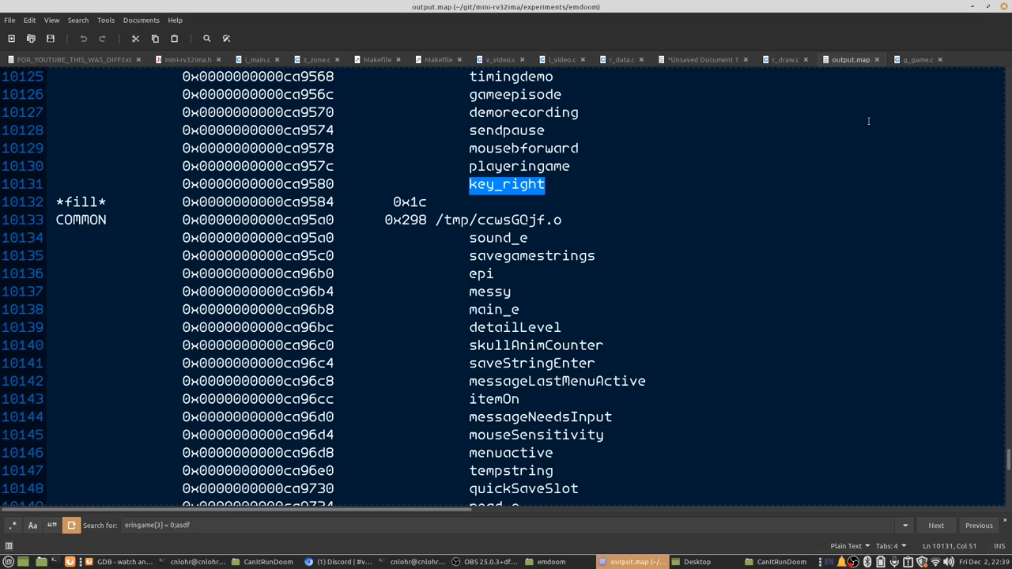
- Start gdb on embeddeddoom/src/emdoom, run to the watchpoint and print a backtrace
left_click(196, 562)
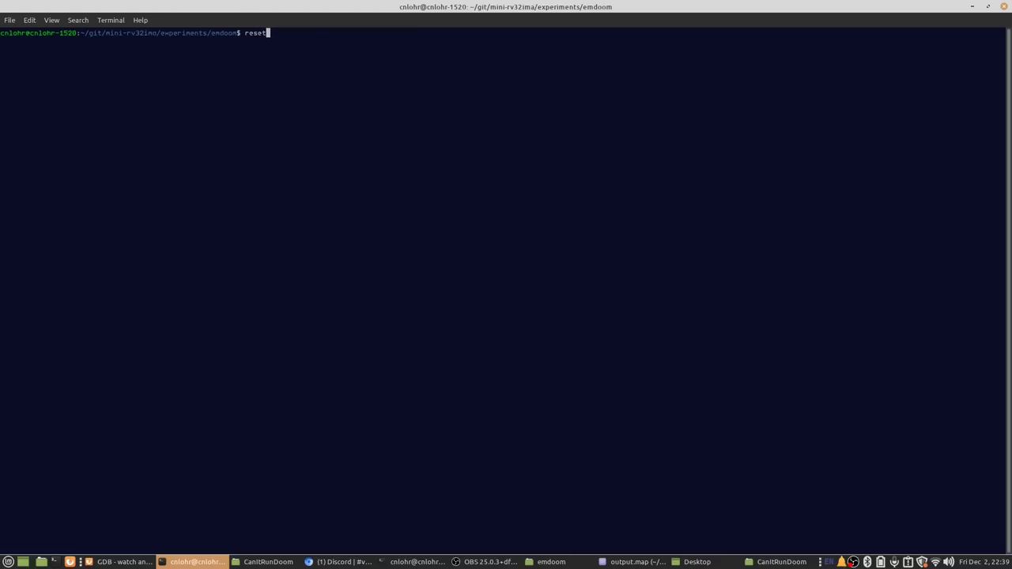
type("gdb embeddeddoom/src/emdoom")
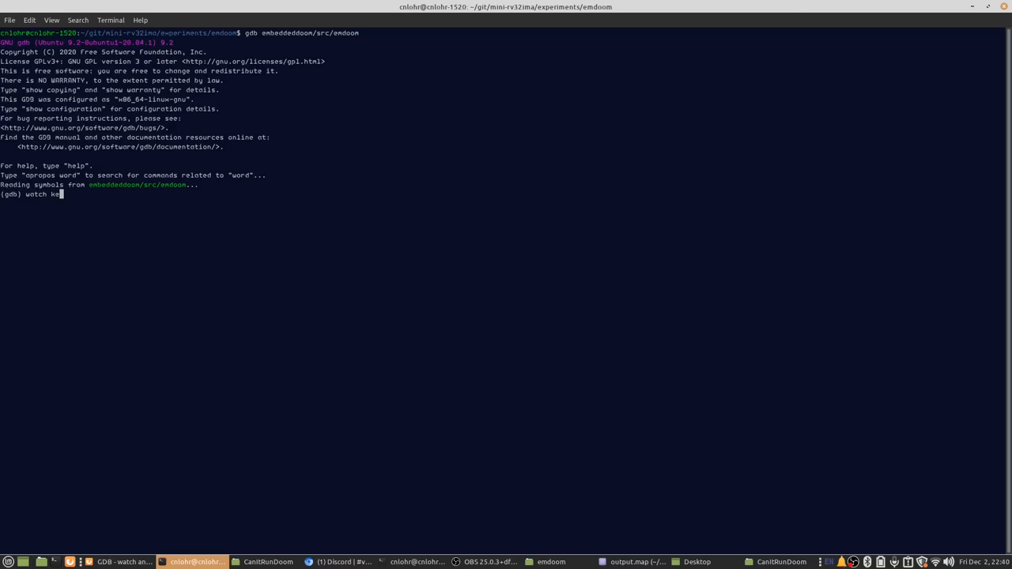
key("Return")
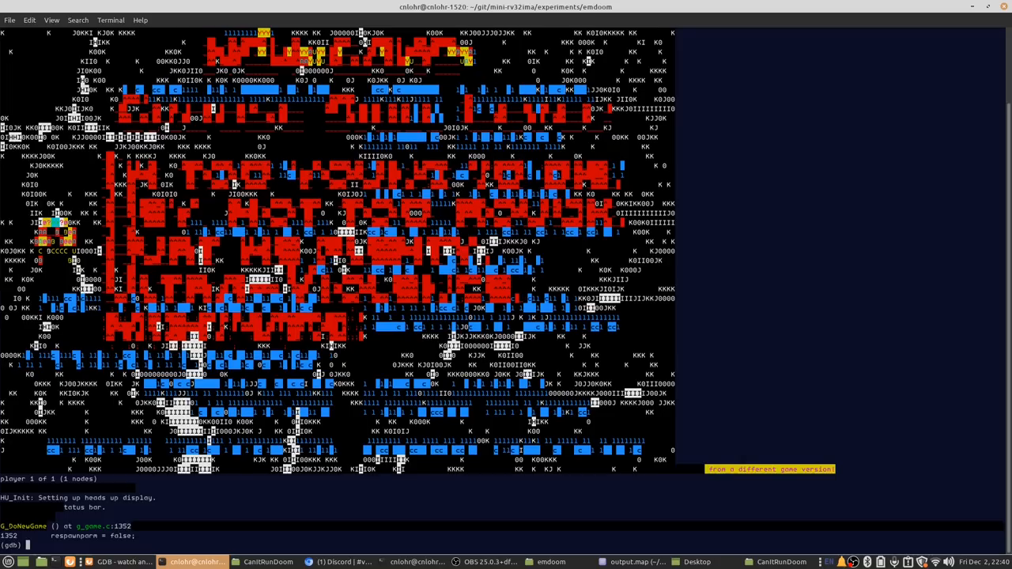
type("bt")
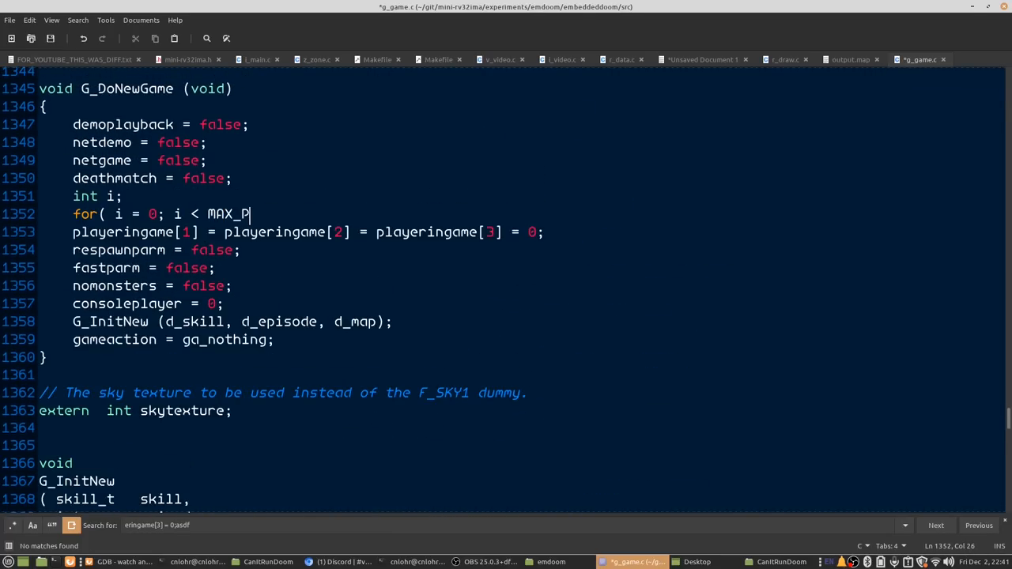
- Finish the G_DoNewGame for loop header through 'MAX_PLAYERS; i++', then view the Makefile
type("LAYERS; i++ )")
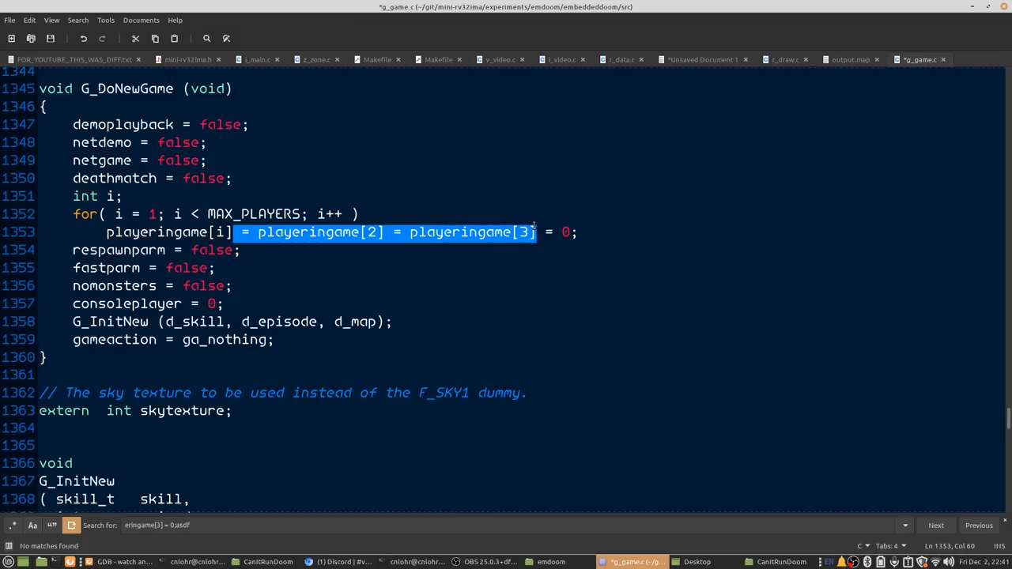
left_click(482, 60)
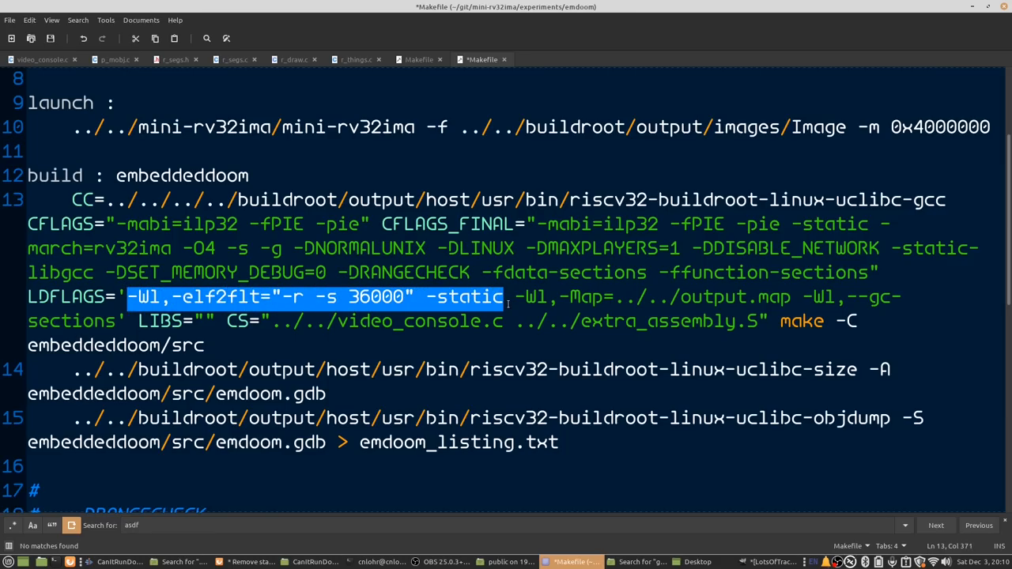
- Switch to the emulated Linux console and list the root user's files
left_click(380, 561)
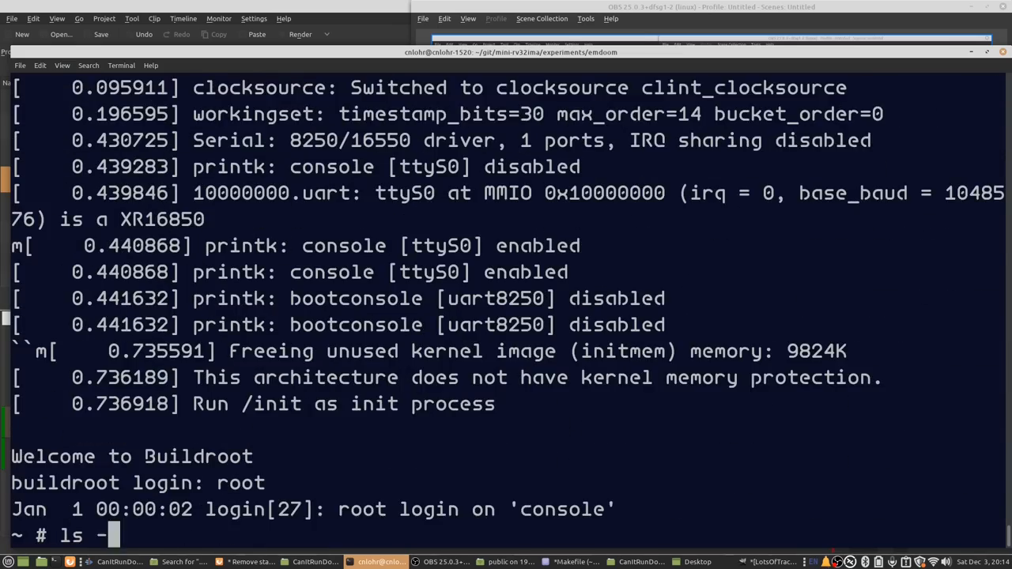
key("Return")
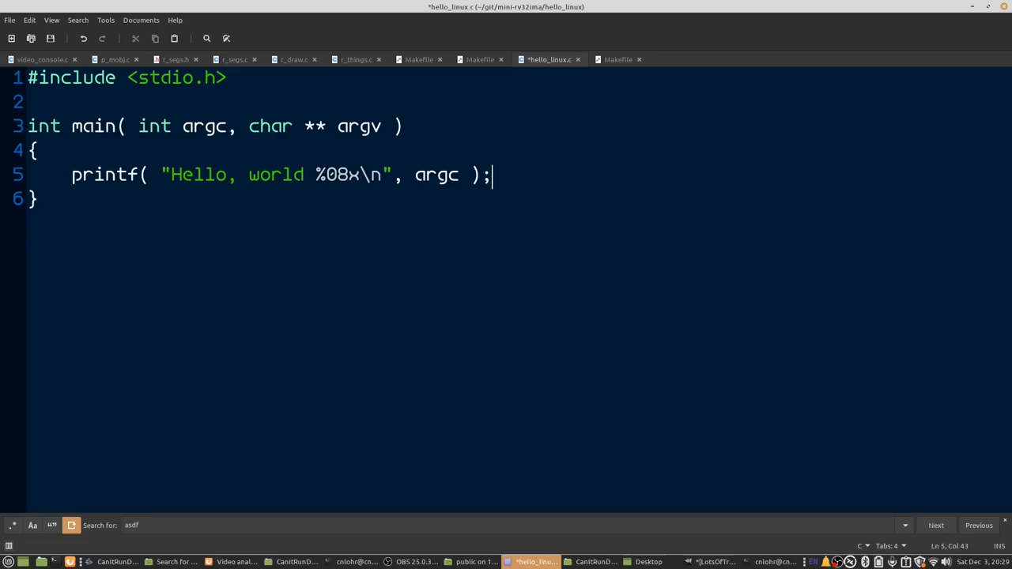
- Add an int pointer to 0xbaadbeef and a 'Writing to %p' printf in hello_linux.c
type("int * i = 0x")
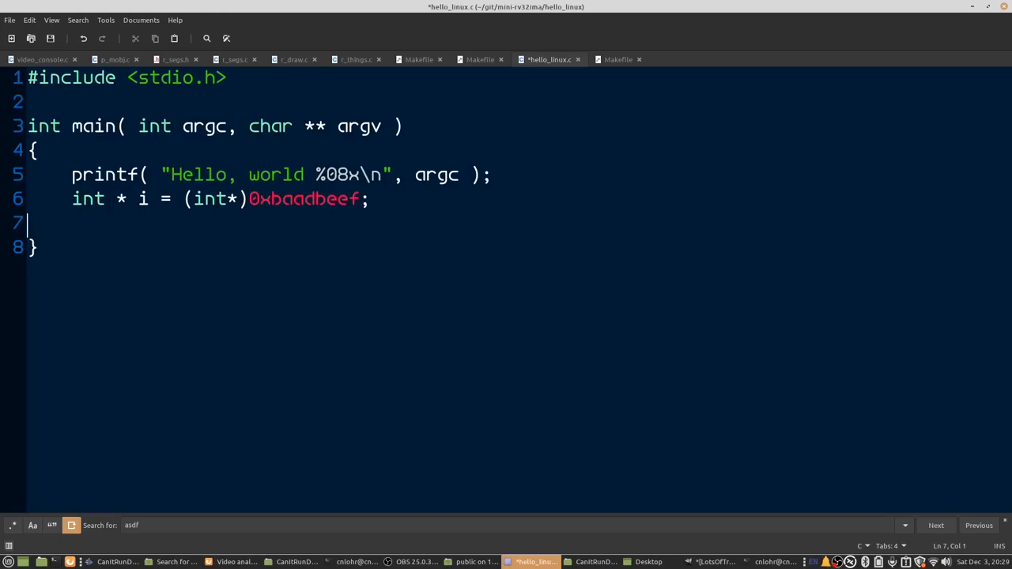
type("printf( \"Writing to %p")
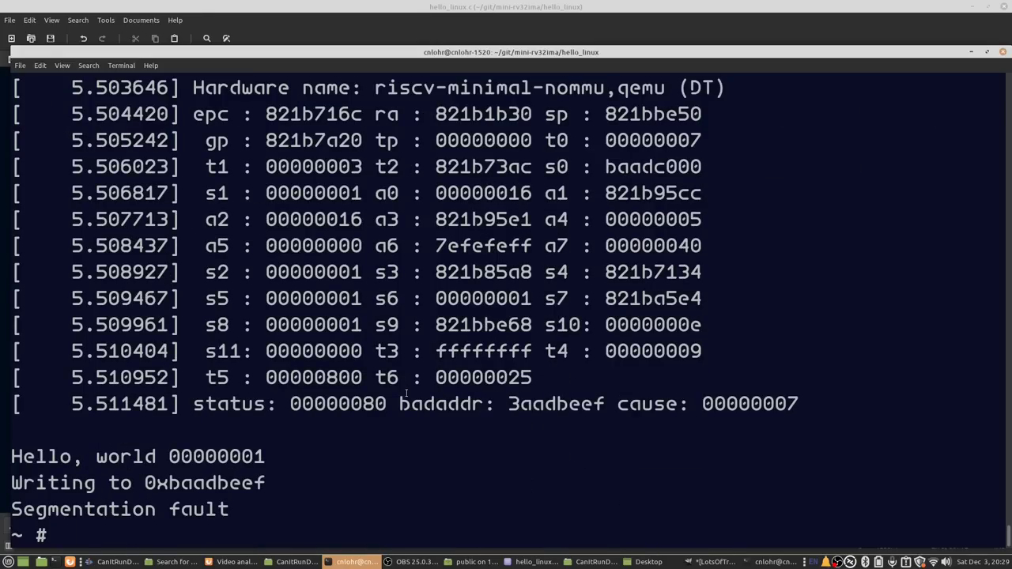
- Select the faulting address 0xbaadbeef in the crash output and scroll back up
double_click(204, 482)
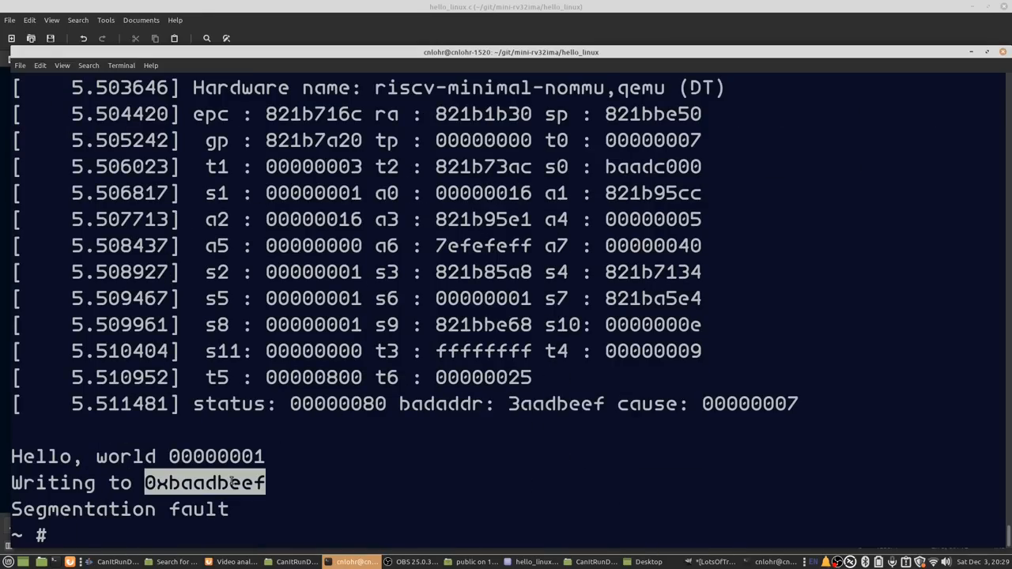
scroll("up", 3)
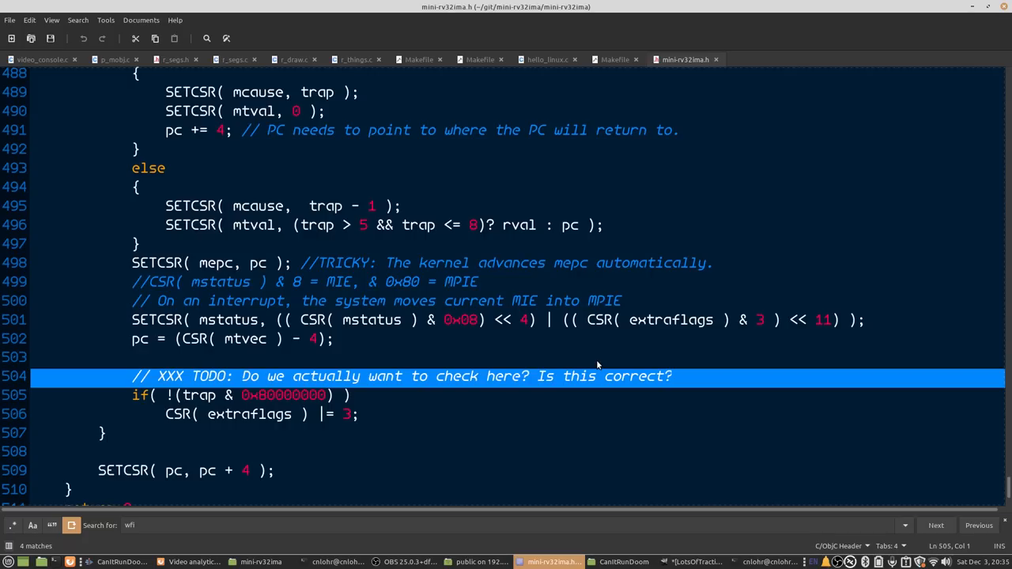
- Show mini-rv32ima.h's trap-handling TODO comment near line 504
left_click(480, 59)
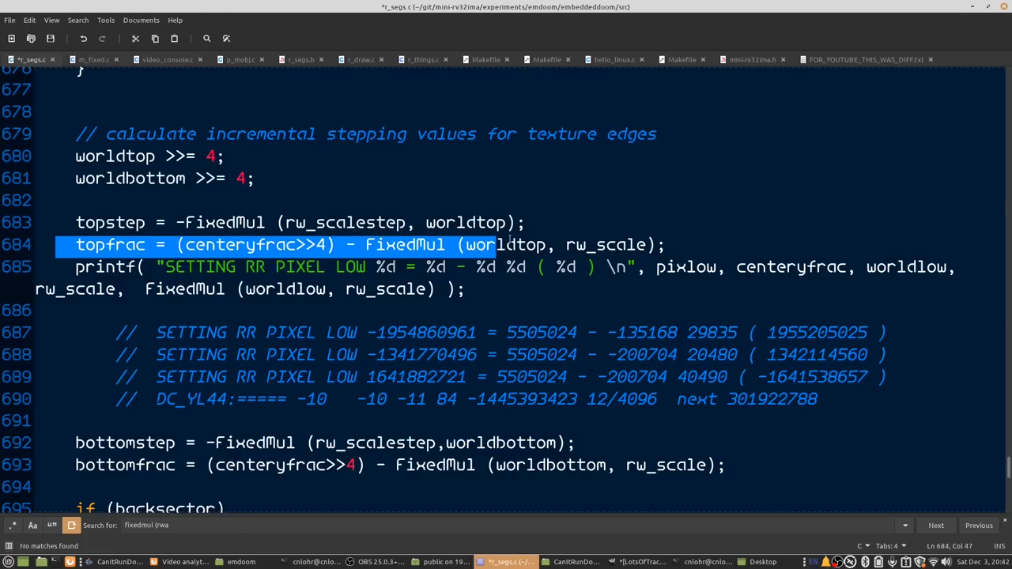
- View FixedMul in m_fixed.c, then its disassembly in FOR_YOUTUBE_THIS_WAS_DIFF.txt
left_click(92, 59)
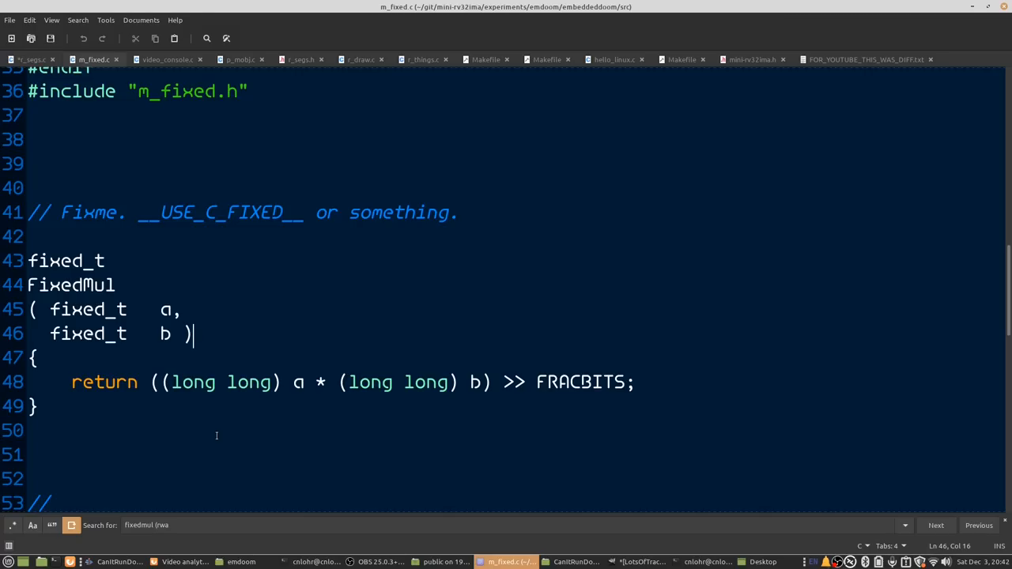
left_click(866, 60)
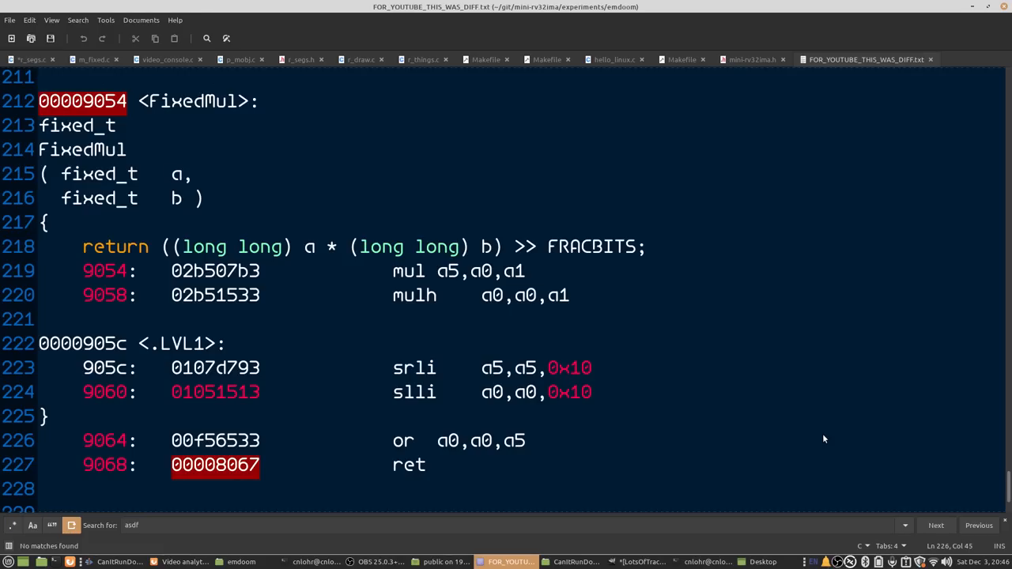
double_click(413, 295)
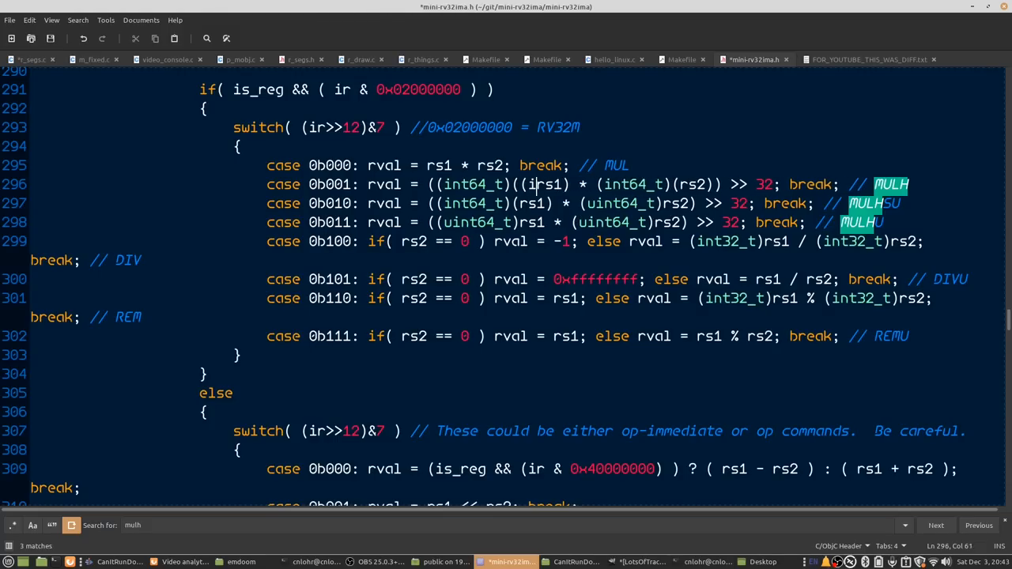
- Insert (int32_t) casts inside the int64_t casts on the MULH multiply line
type("int32_t)")
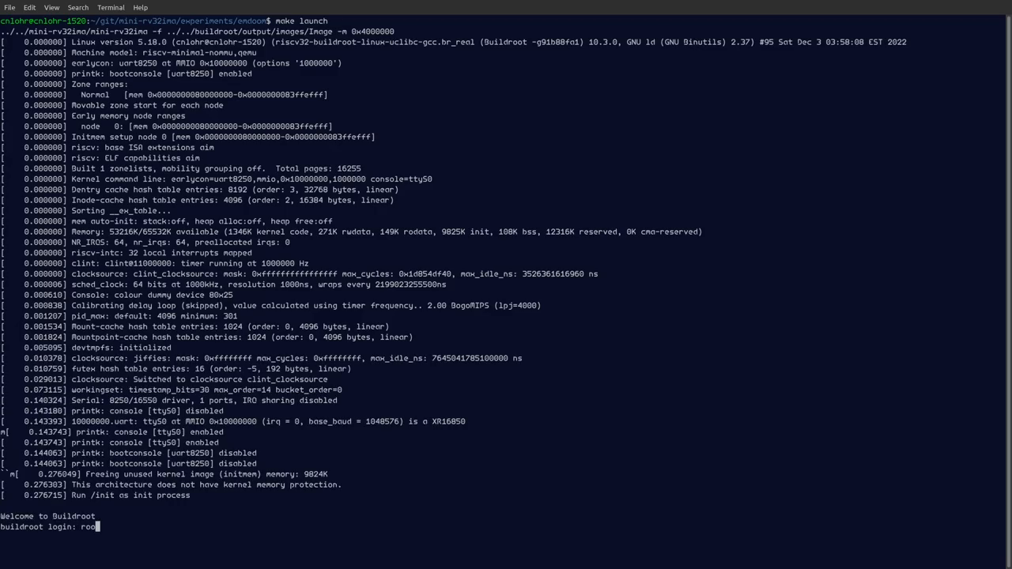
- Log in to the emulated Linux as root and run ./emdoom to show colored DOOM
key("Return")
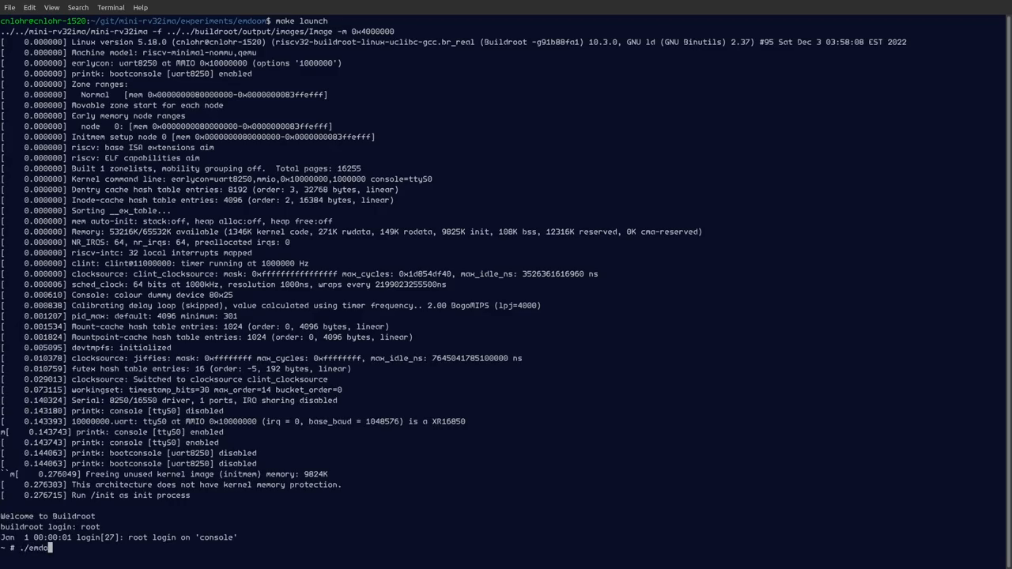
key("Return")
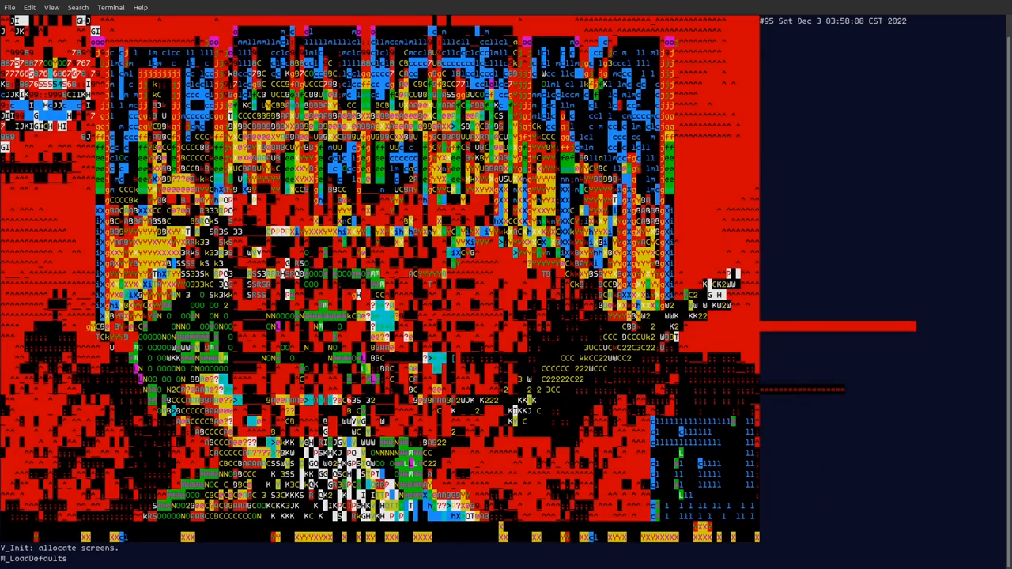